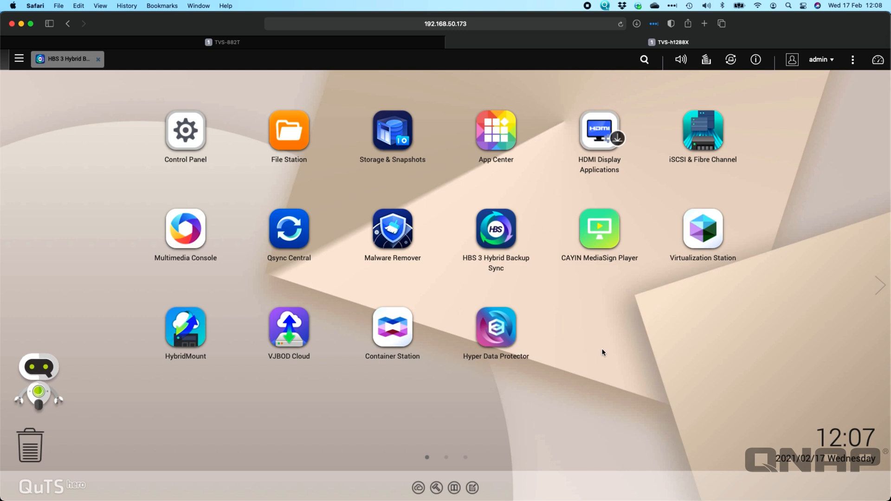
pyautogui.moveTo(600, 230)
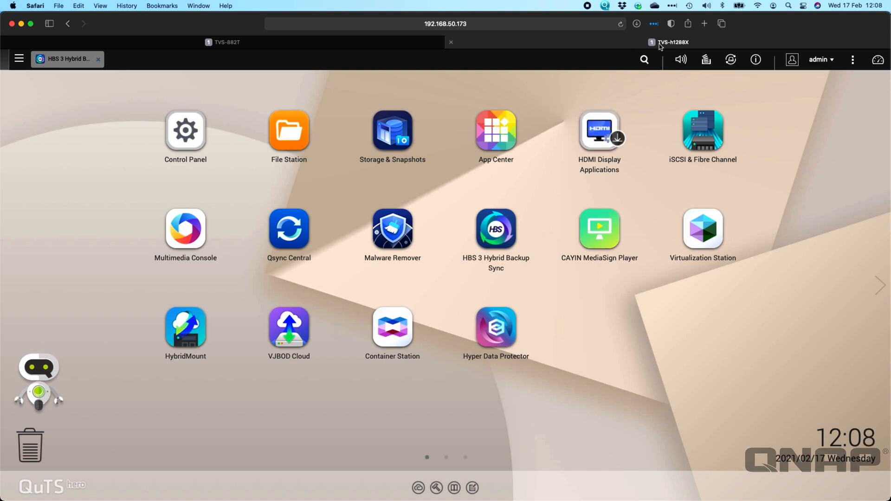
pyautogui.moveTo(691, 48)
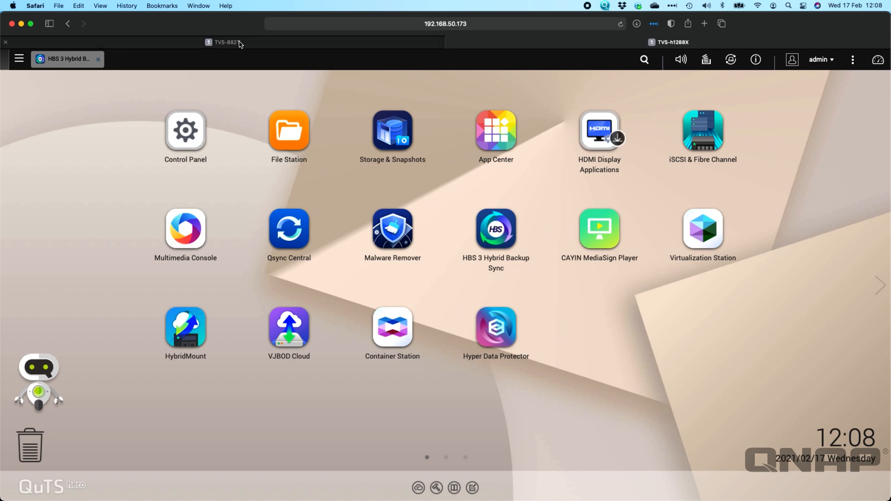
# - Switch from TVS-h1288X to the TVS-882T NAS, where the HBS 3 overview is showing
pyautogui.click(496, 229)
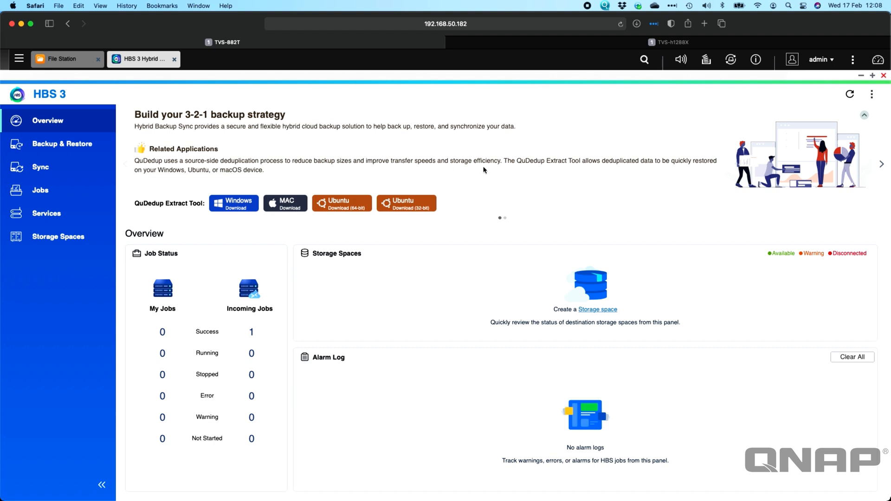
pyautogui.moveTo(445, 198)
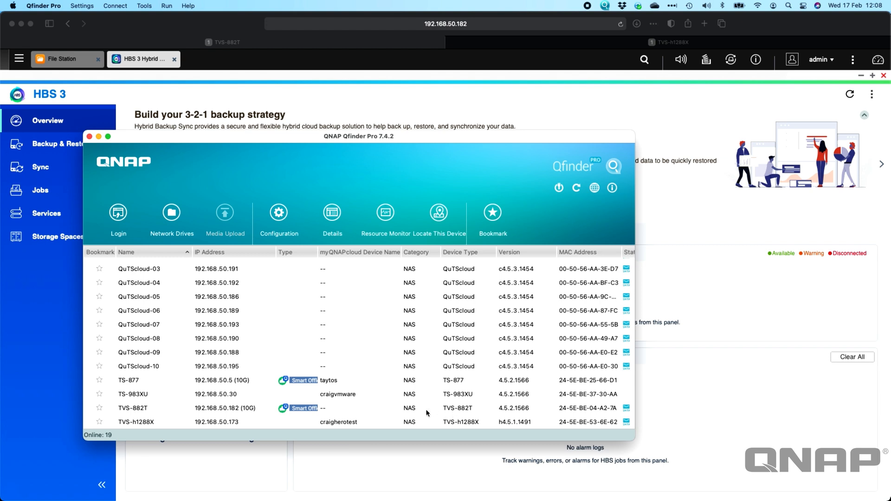
pyautogui.moveTo(501, 413)
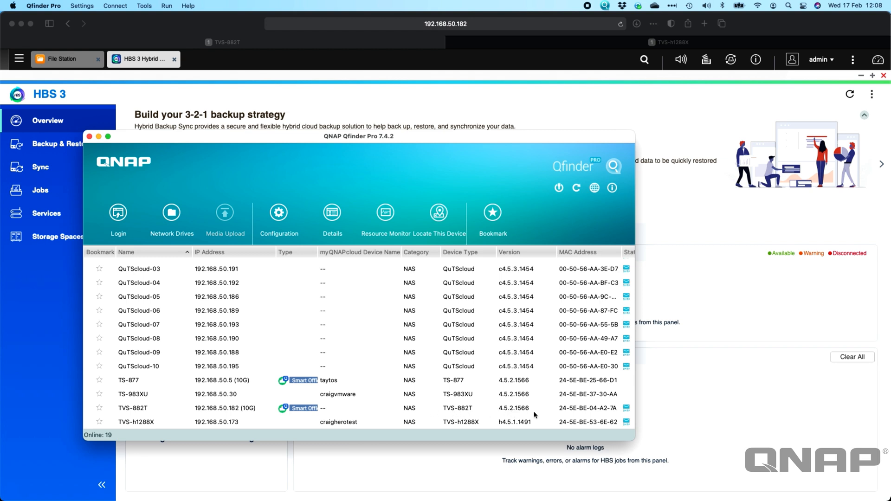
pyautogui.click(89, 137)
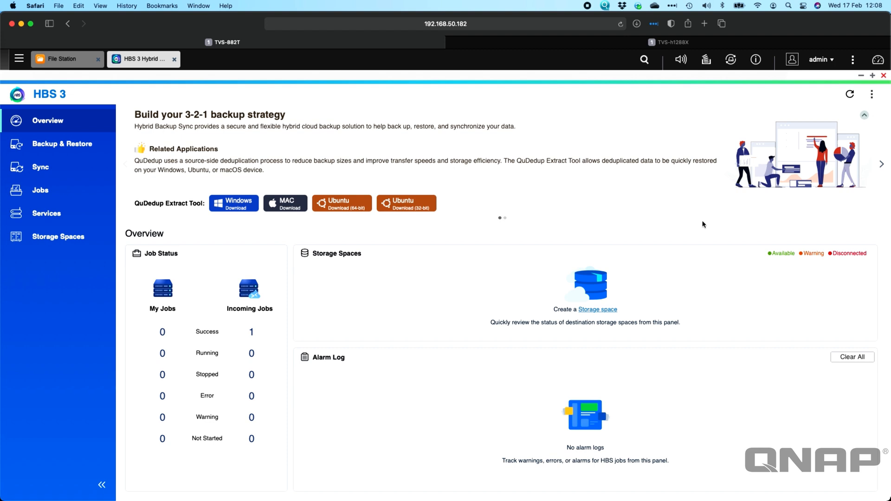
pyautogui.moveTo(317, 251)
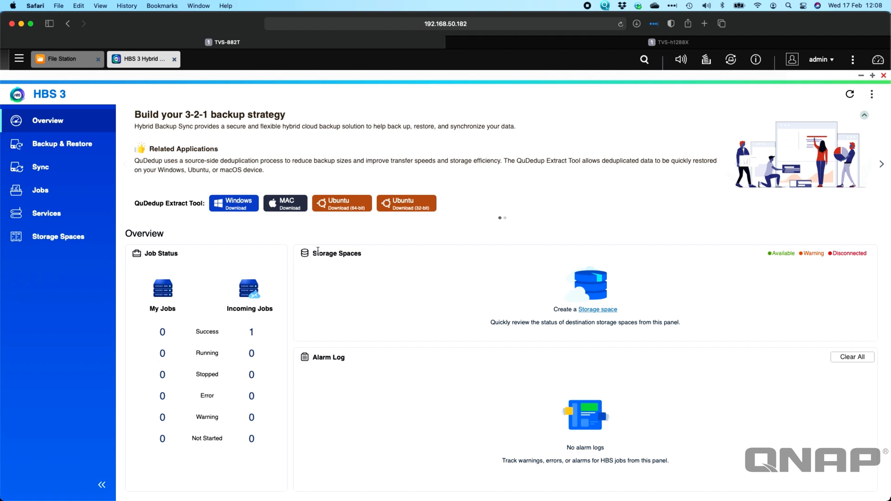
pyautogui.moveTo(311, 282)
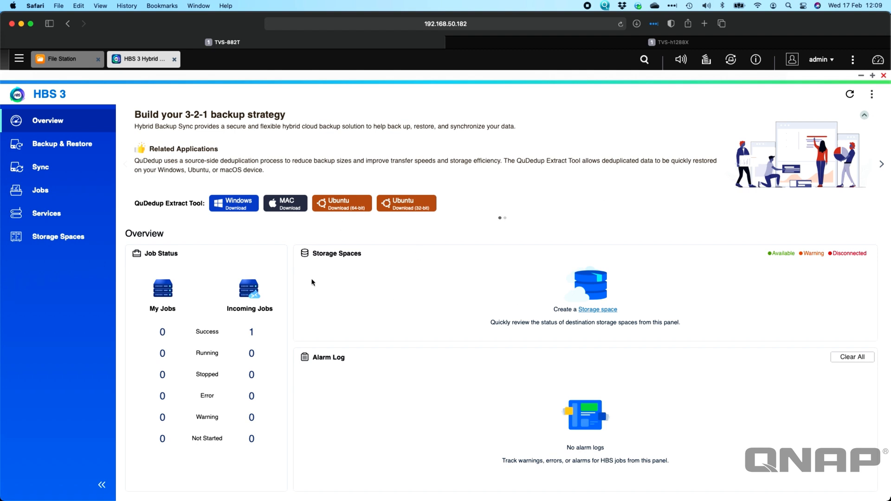
pyautogui.moveTo(395, 268)
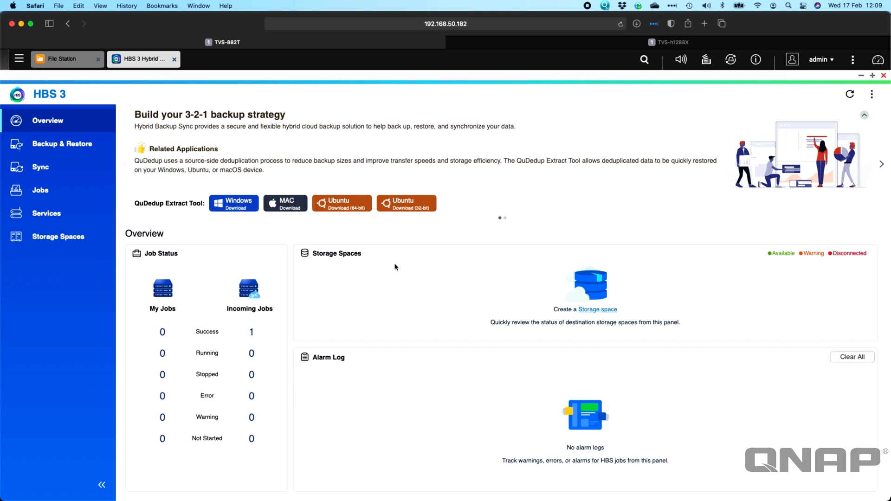
pyautogui.moveTo(46, 213)
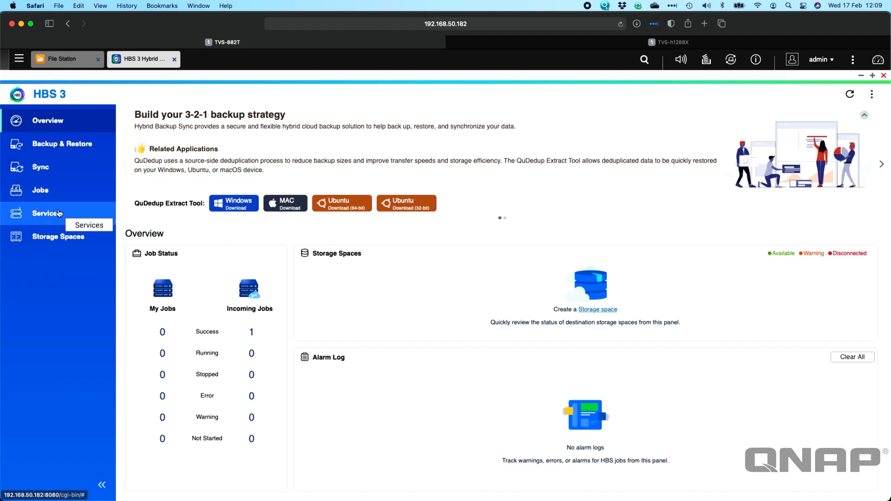
# - Open HBS 3's Services section on TVS-882T, landing on the Time Machine settings
pyautogui.click(47, 213)
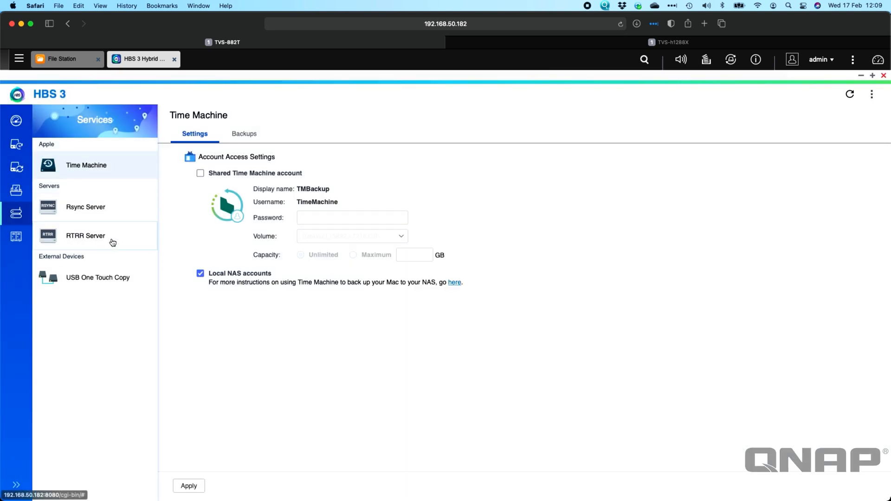
# - Select RTRR Server and review its enabled shared account on port 8899
pyautogui.click(85, 236)
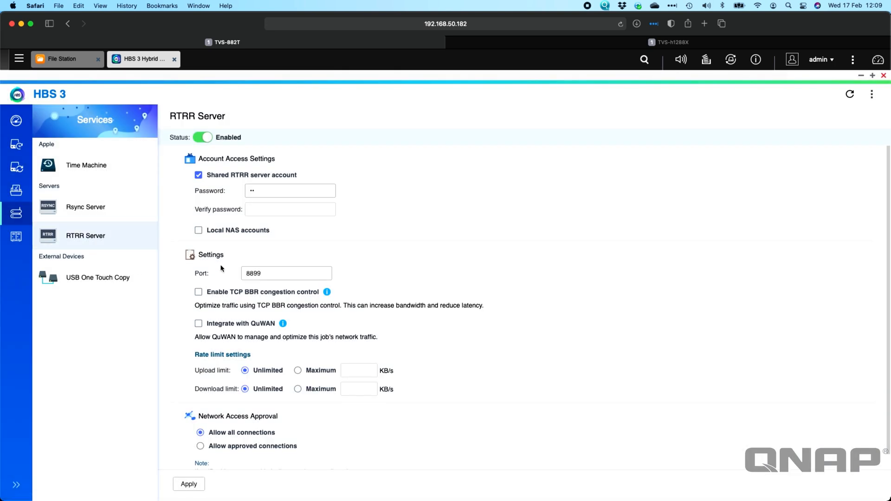
pyautogui.moveTo(240, 180)
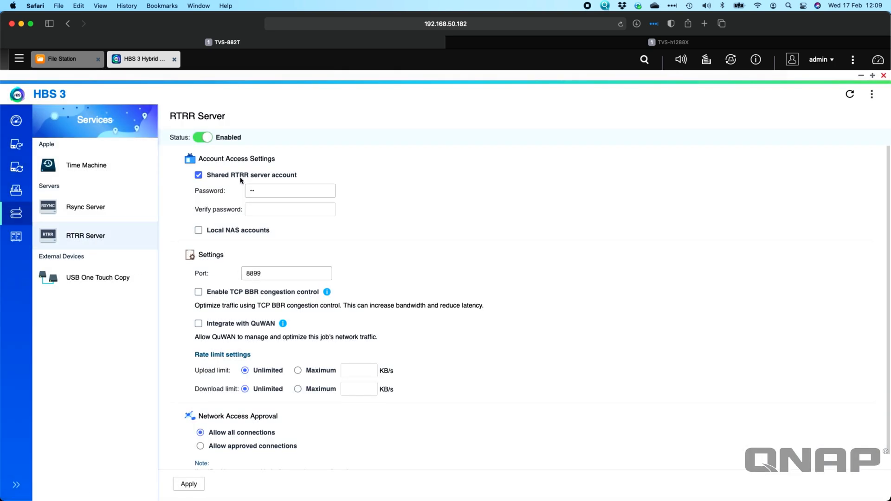
pyautogui.moveTo(276, 201)
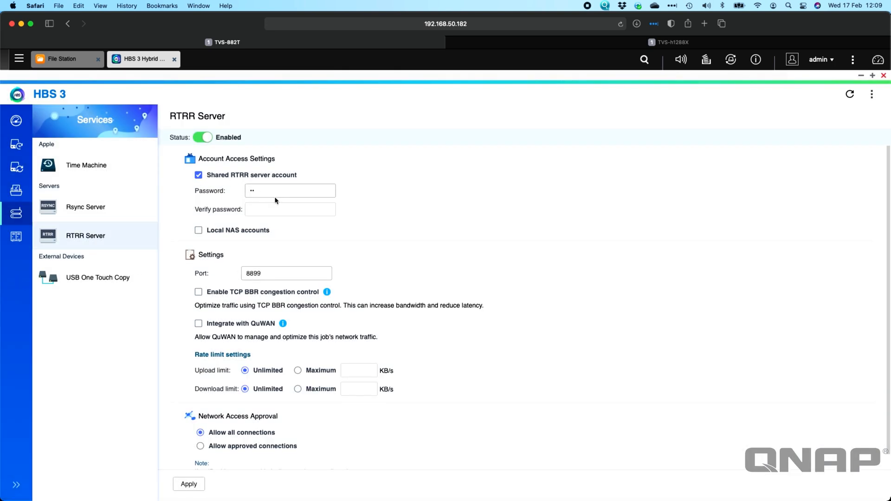
pyautogui.click(289, 190)
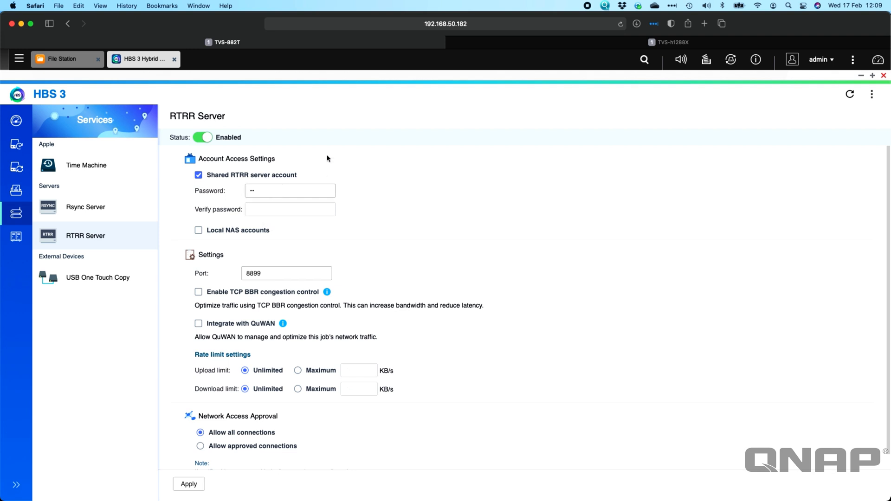
pyautogui.moveTo(232, 188)
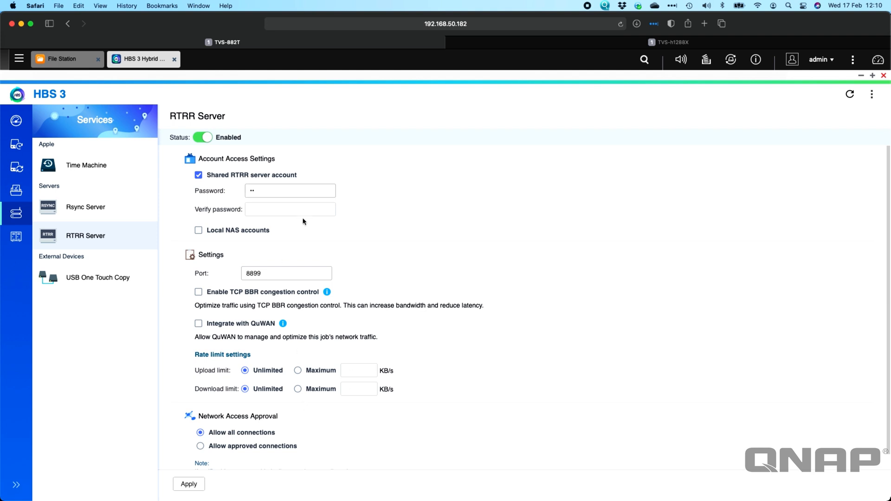
pyautogui.moveTo(292, 405)
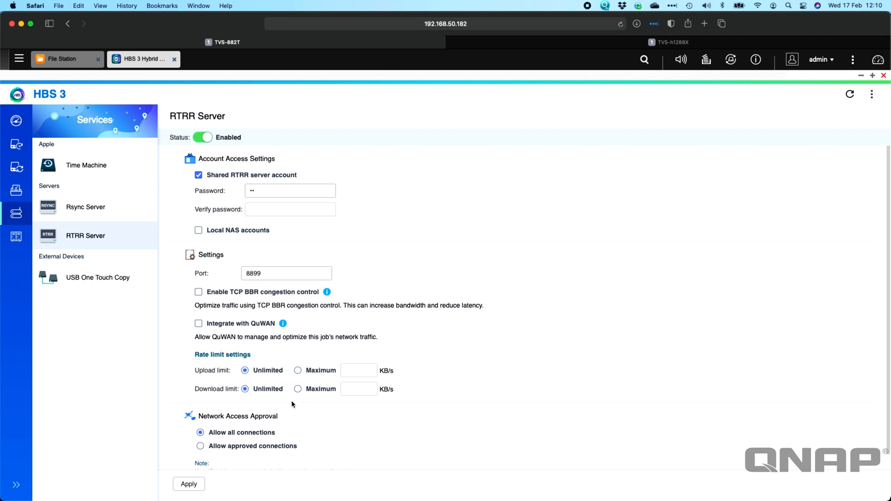
pyautogui.moveTo(283, 337)
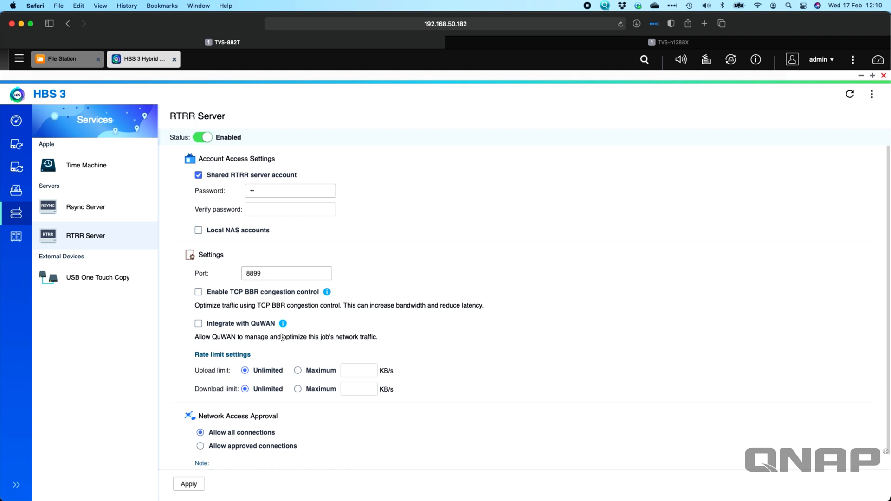
pyautogui.moveTo(232, 302)
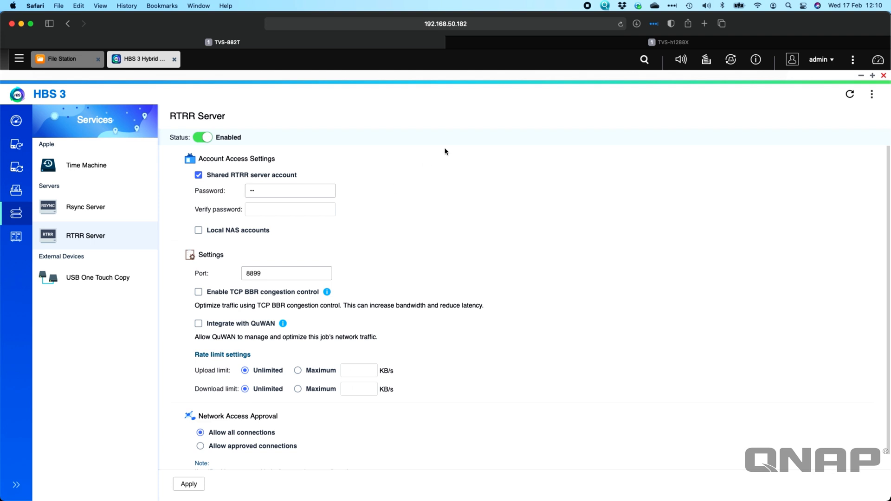
pyautogui.moveTo(457, 213)
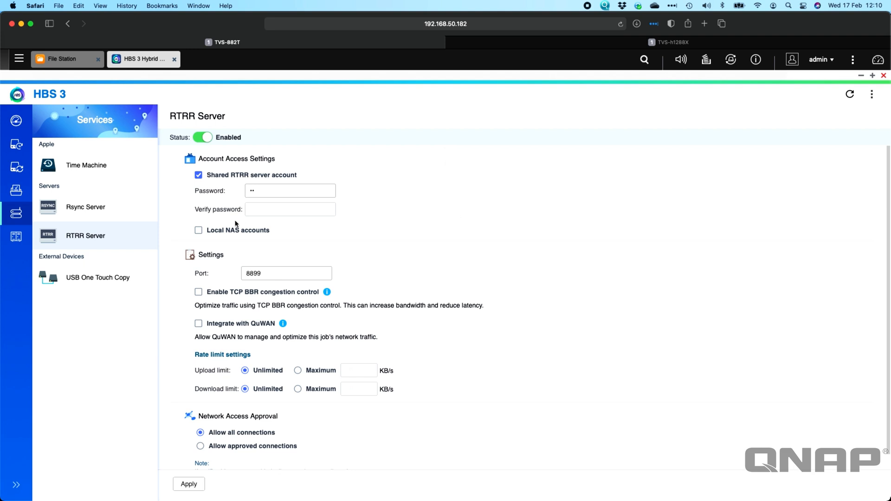
pyautogui.moveTo(429, 189)
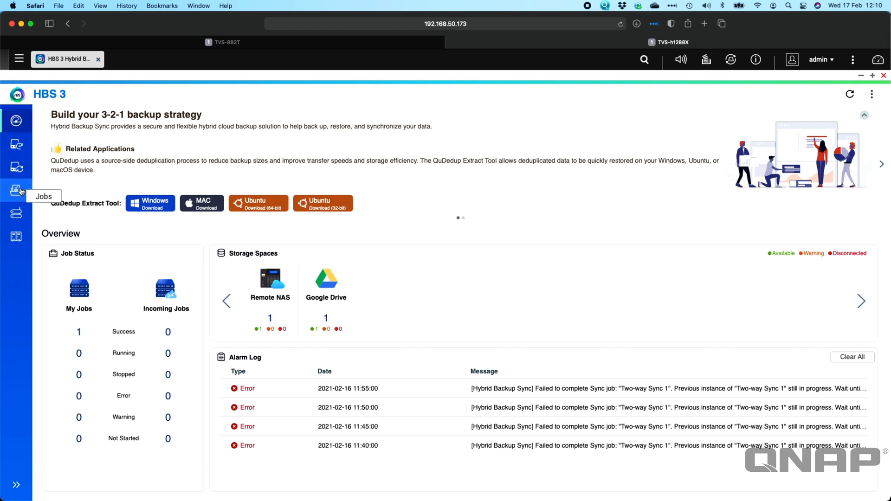
pyautogui.moveTo(17, 212)
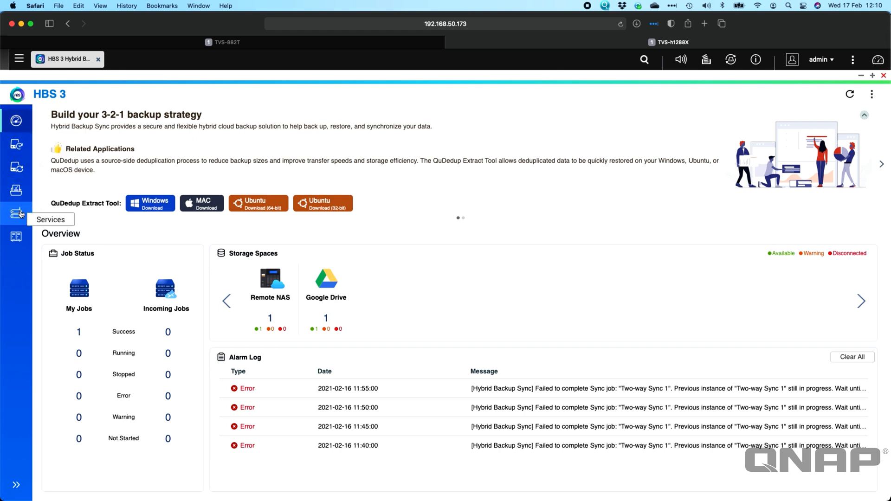
# - On TVS-h1288X, go to Services and view the disabled RTRR Server page
pyautogui.click(16, 215)
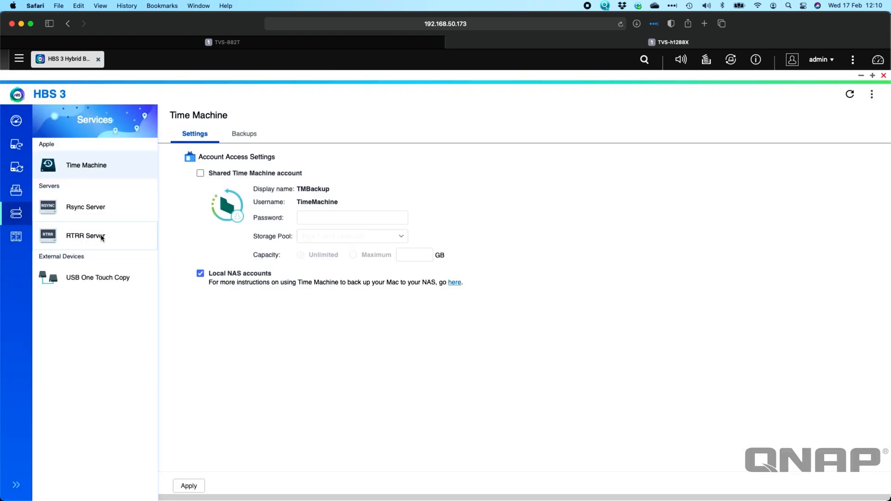
pyautogui.click(85, 236)
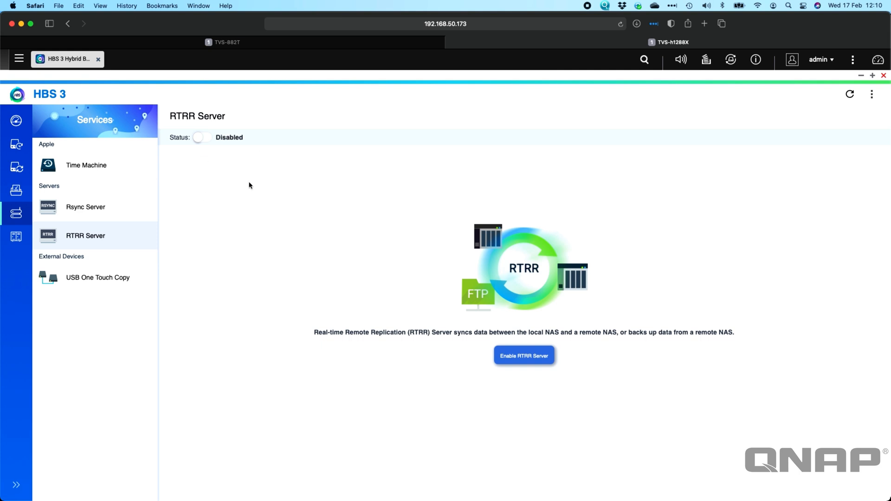
pyautogui.moveTo(281, 180)
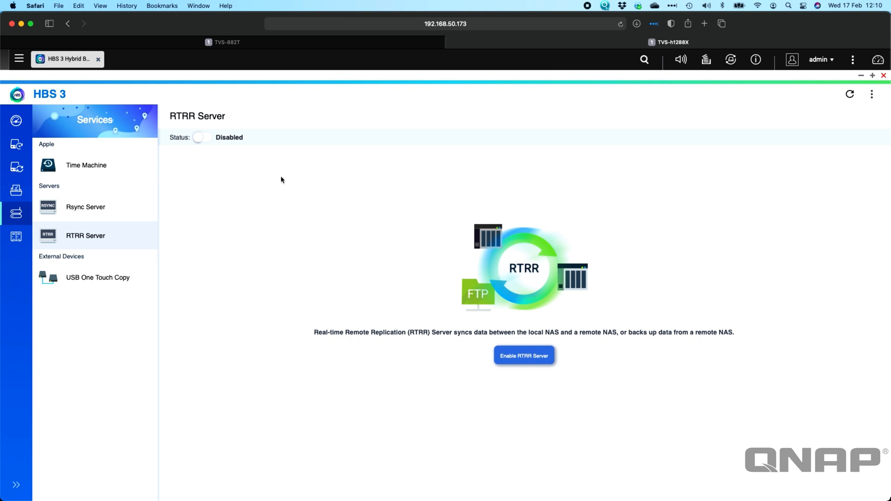
pyautogui.moveTo(117, 235)
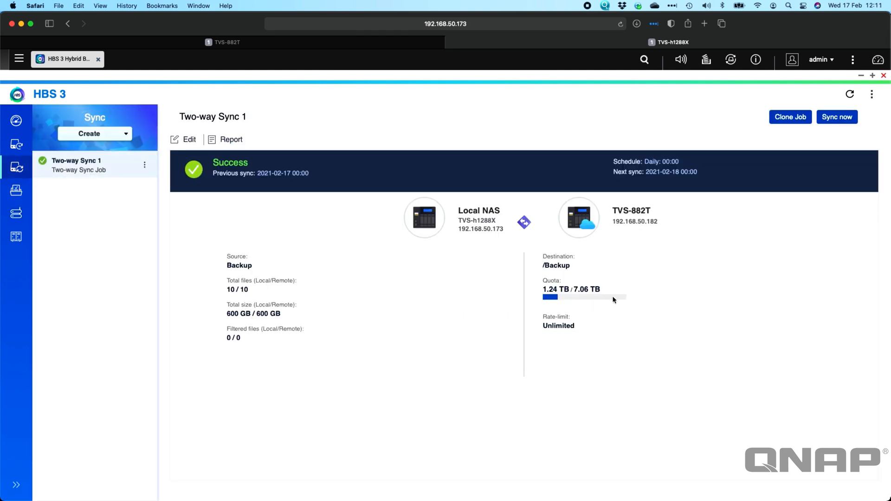
pyautogui.moveTo(73, 163)
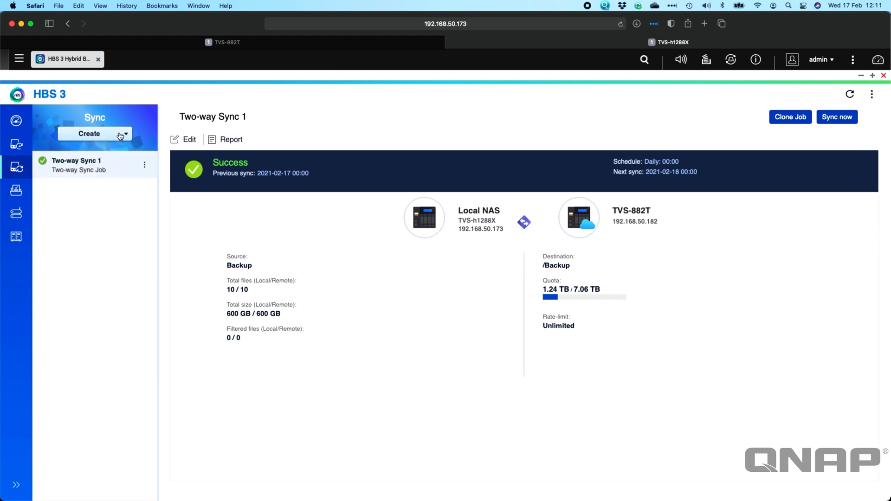
# - Expand the Create button's menu in the Sync section beside the existing Two-way Sync 1 job
pyautogui.click(95, 133)
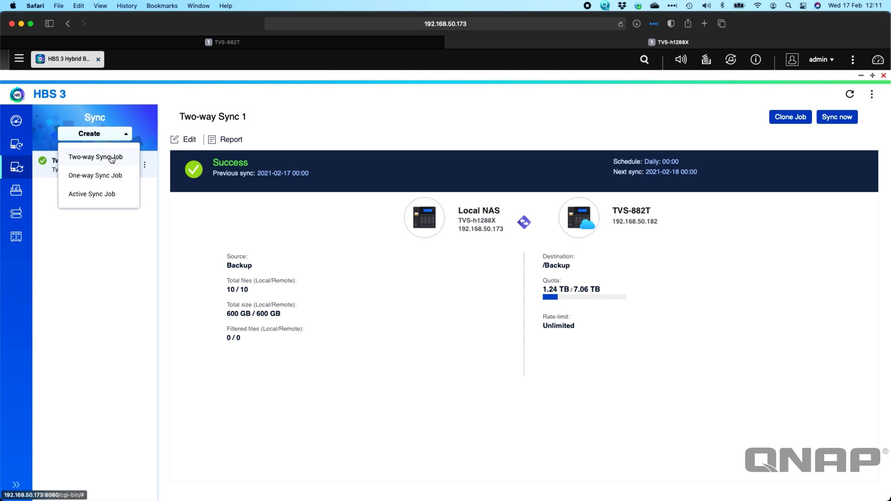
pyautogui.moveTo(108, 157)
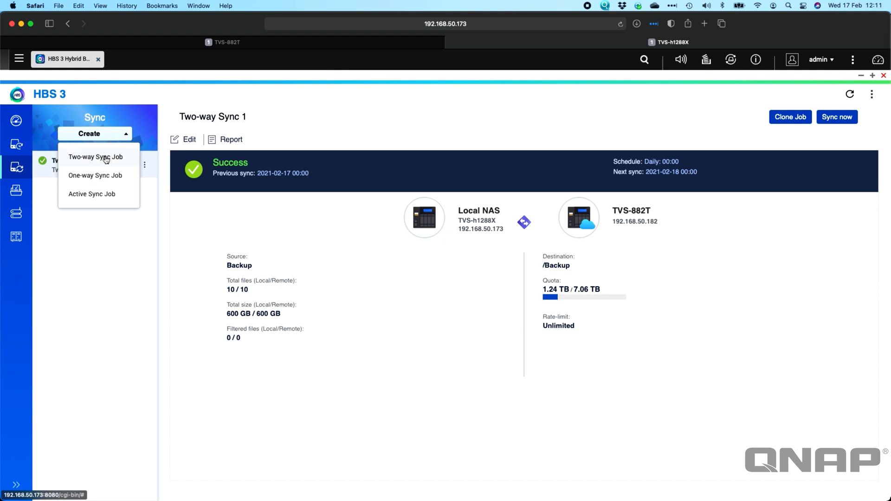
# - Begin a Two-way Sync job with Remote NAS as destination, dismissing the new-connection form
pyautogui.click(96, 157)
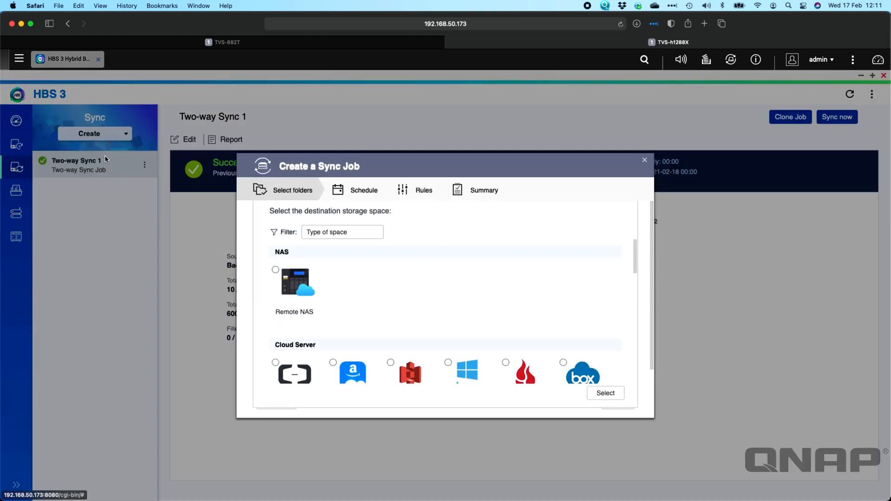
pyautogui.scroll(-3)
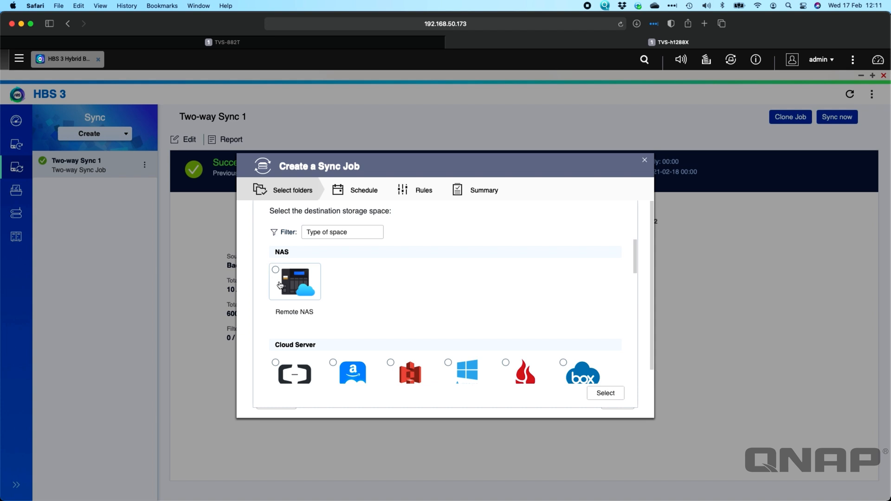
pyautogui.click(276, 269)
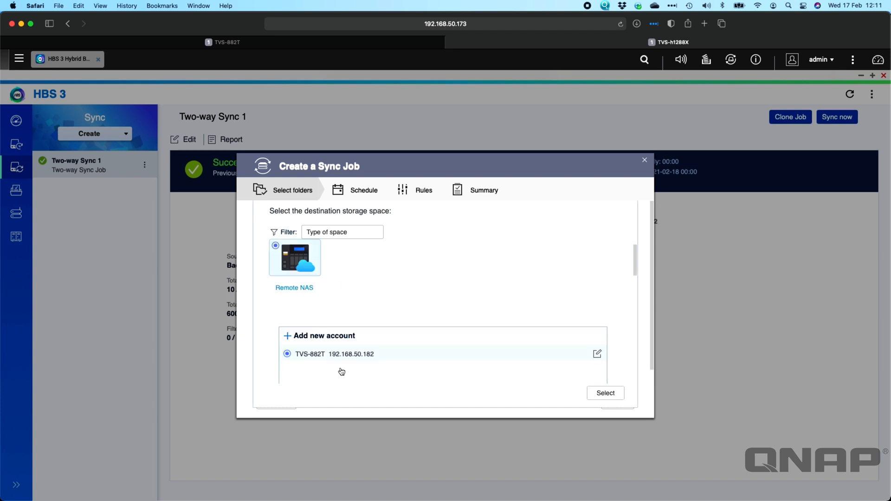
pyautogui.moveTo(316, 354)
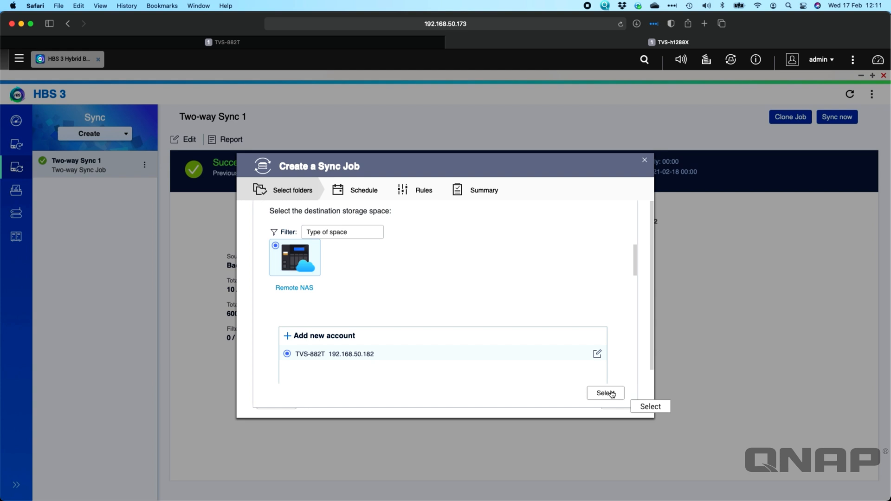
pyautogui.click(324, 335)
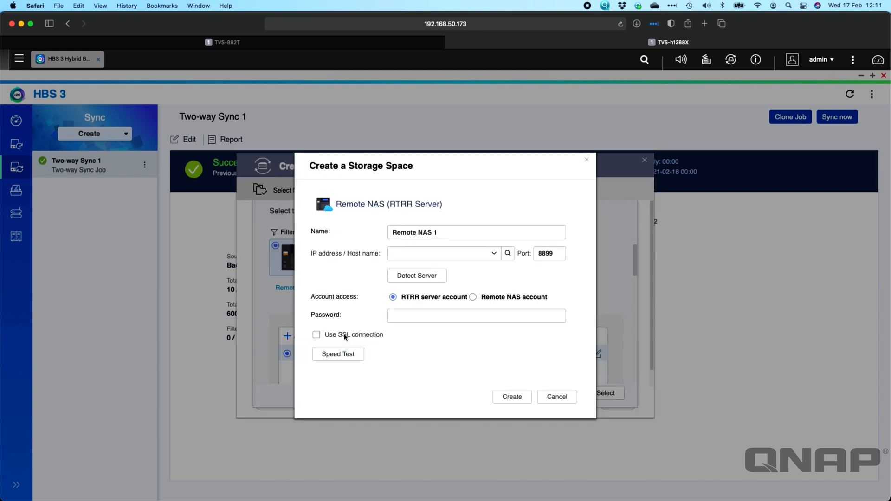
pyautogui.click(438, 253)
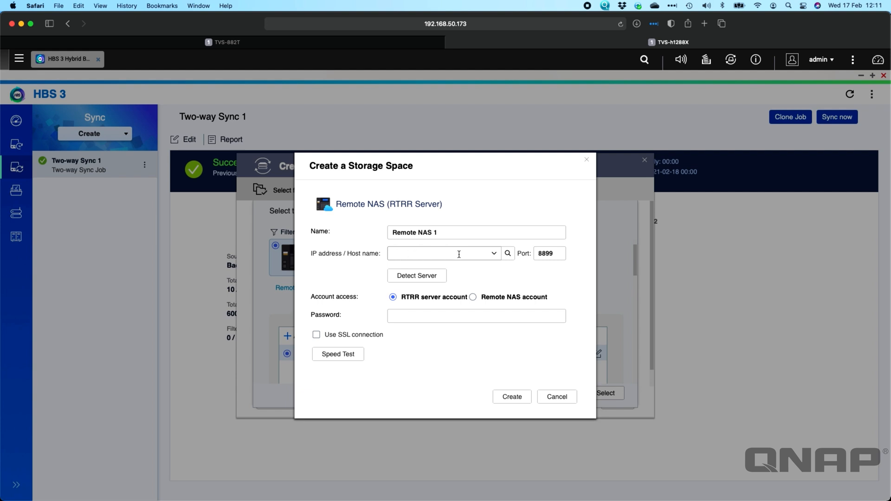
pyautogui.moveTo(434, 252)
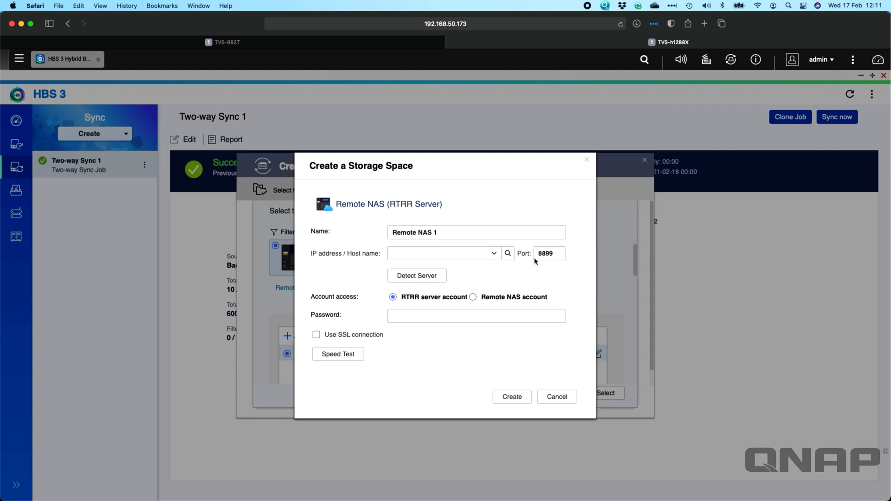
pyautogui.click(549, 253)
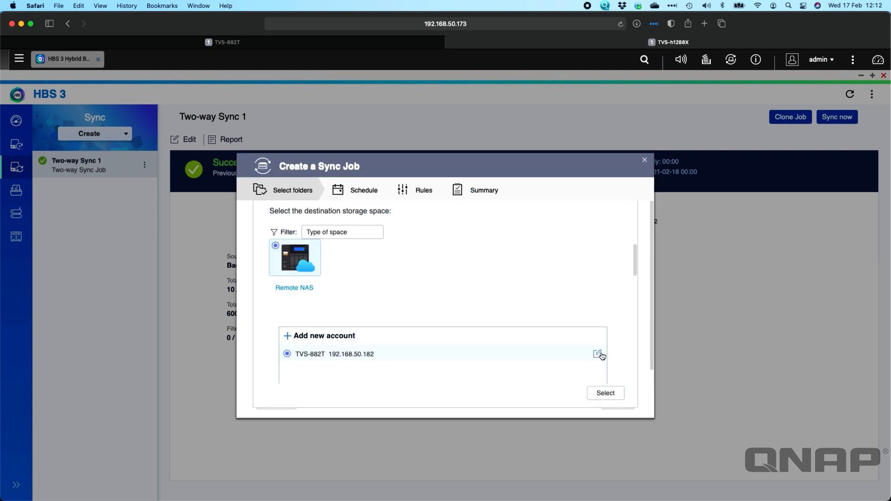
# - Speed-test the TVS-882T connection (1.07 GB/s), then close its settings unchanged
pyautogui.click(597, 354)
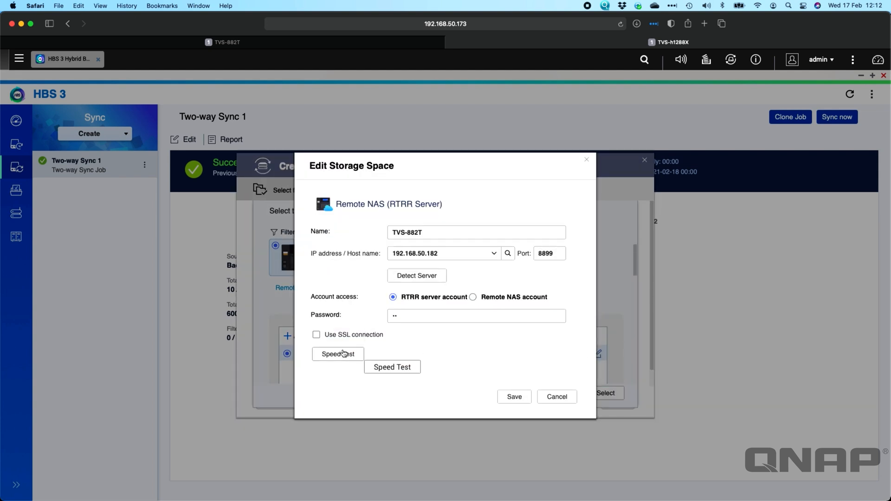
pyautogui.click(337, 354)
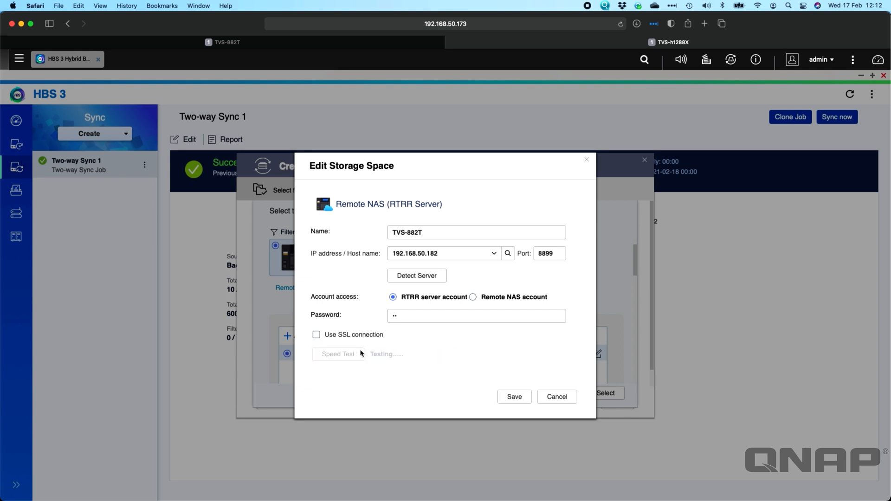
pyautogui.click(337, 354)
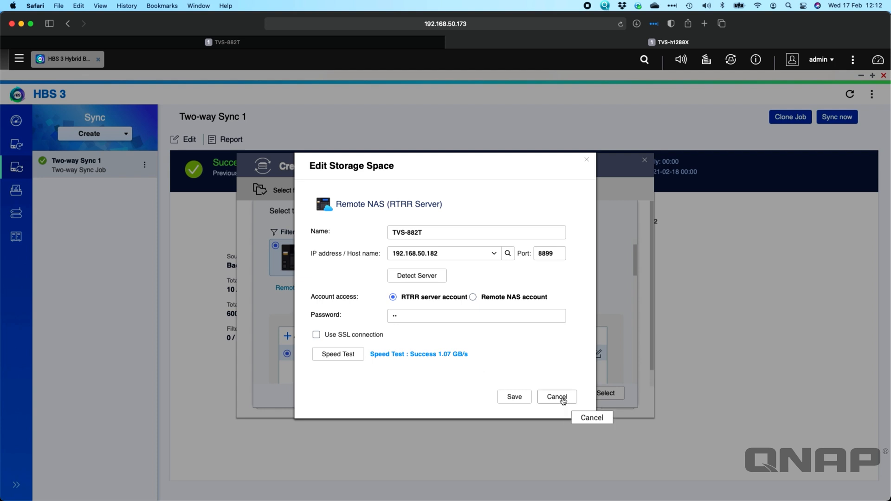
pyautogui.click(557, 397)
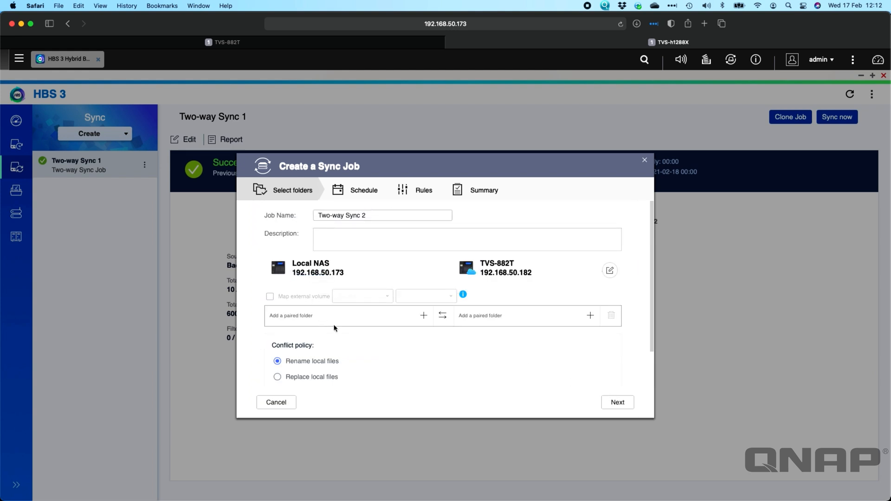
pyautogui.moveTo(482, 322)
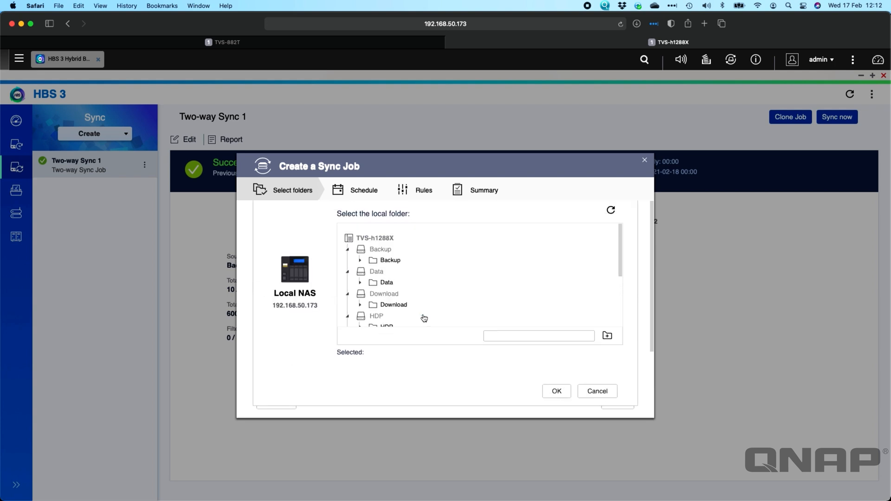
# - Choose Public/Test as the local folder paired with remote /Public
pyautogui.scroll(-3)
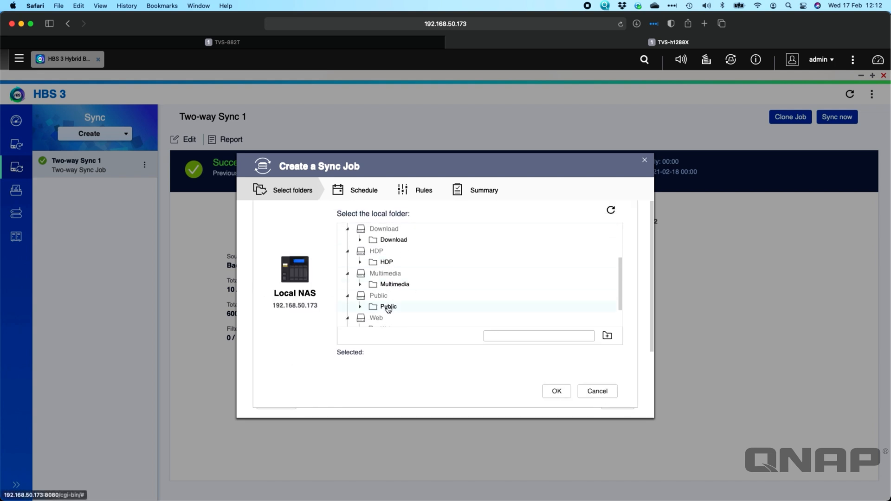
pyautogui.click(359, 306)
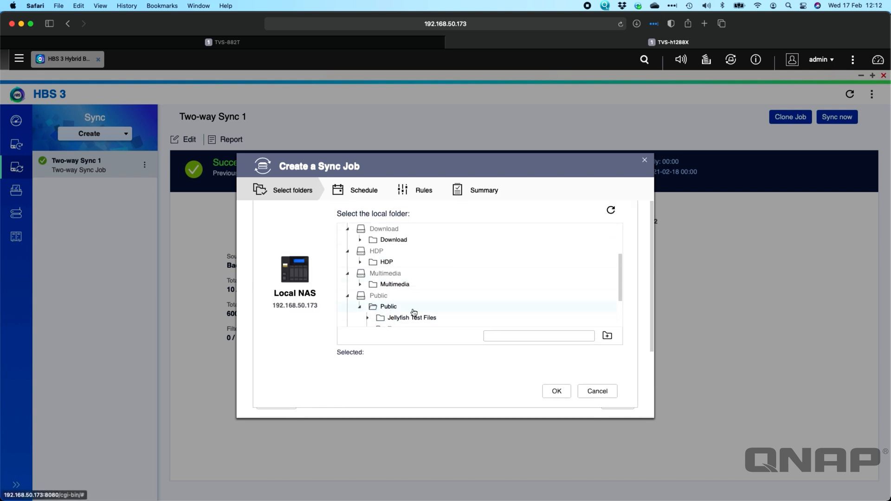
pyautogui.click(393, 285)
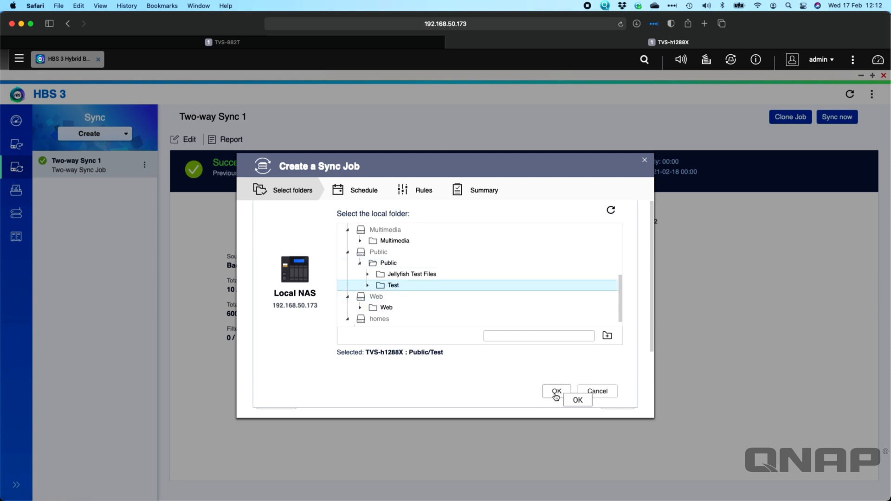
pyautogui.click(556, 391)
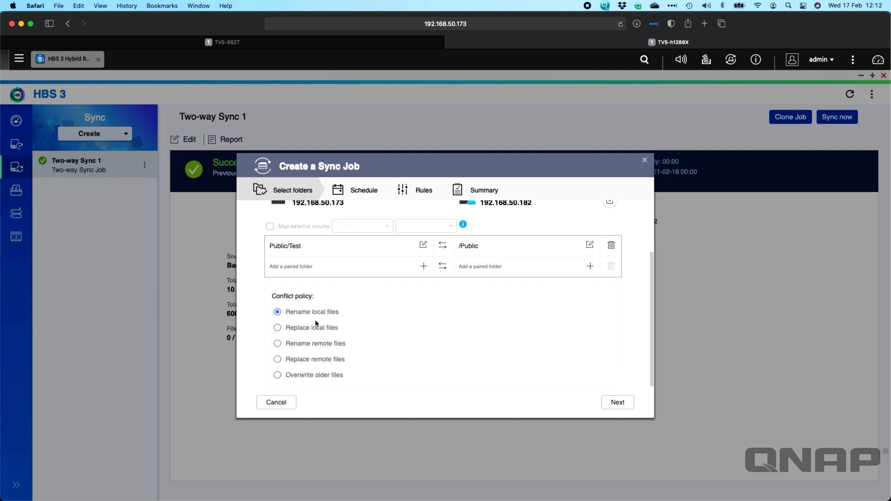
pyautogui.moveTo(321, 320)
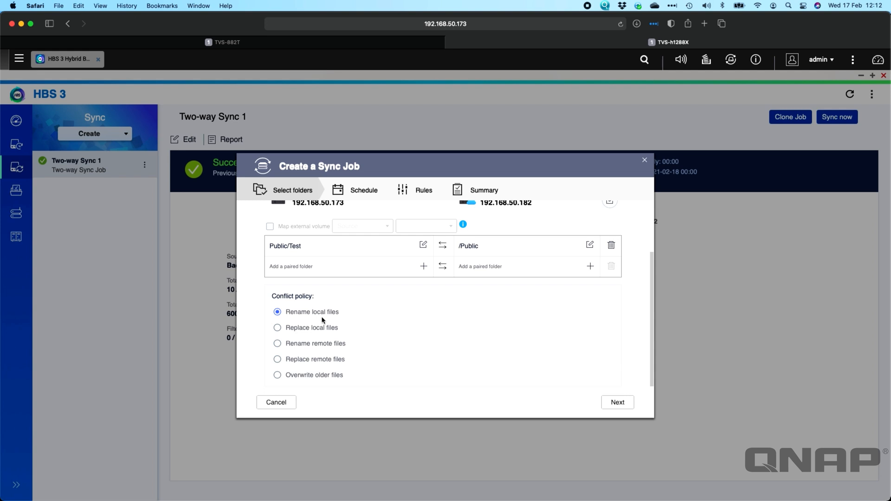
pyautogui.moveTo(334, 326)
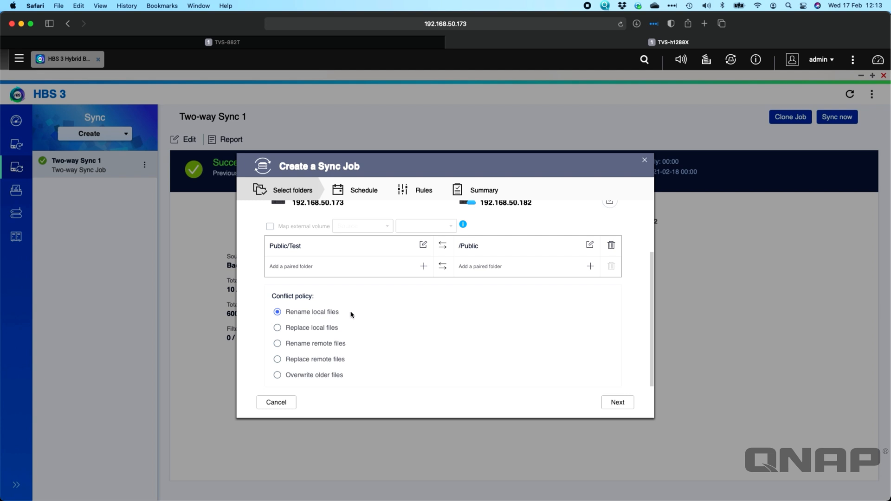
pyautogui.moveTo(298, 322)
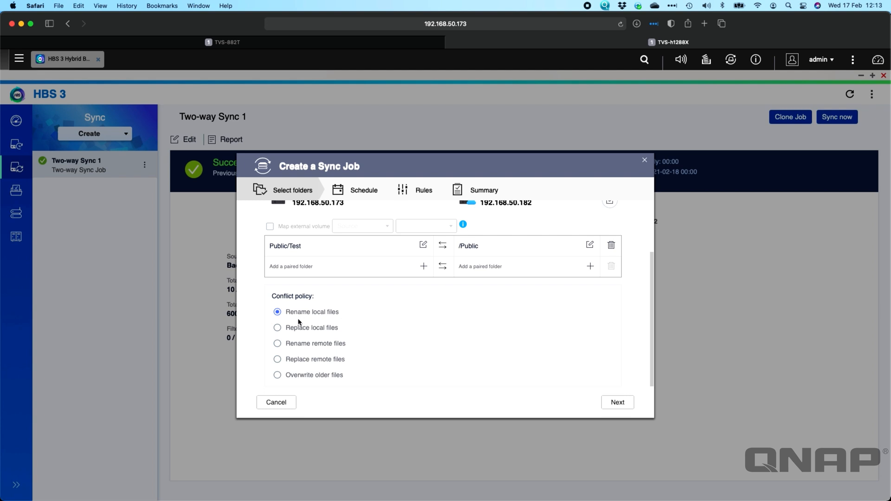
pyautogui.moveTo(309, 307)
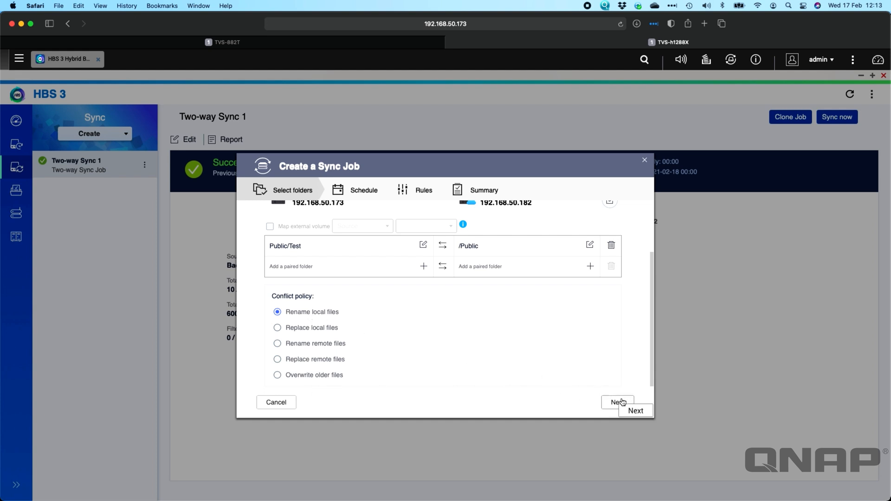
# - Advance to the schedule step and switch the job to a timed schedule
pyautogui.click(617, 402)
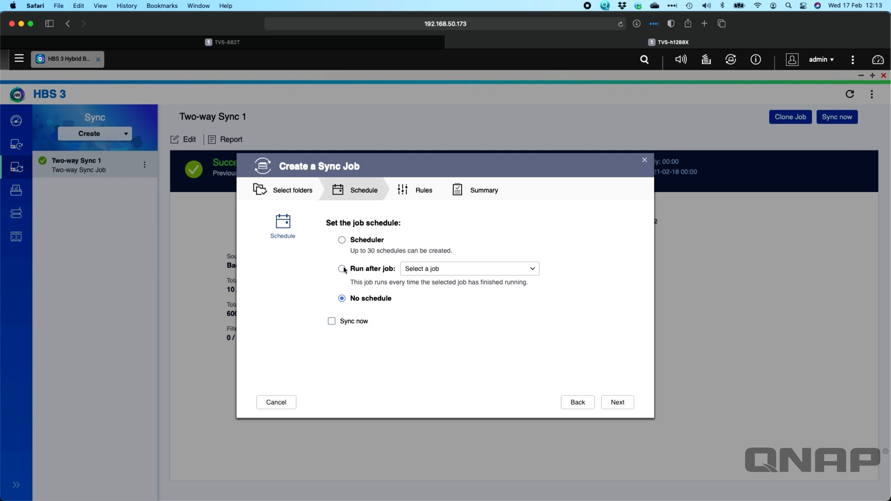
pyautogui.click(342, 269)
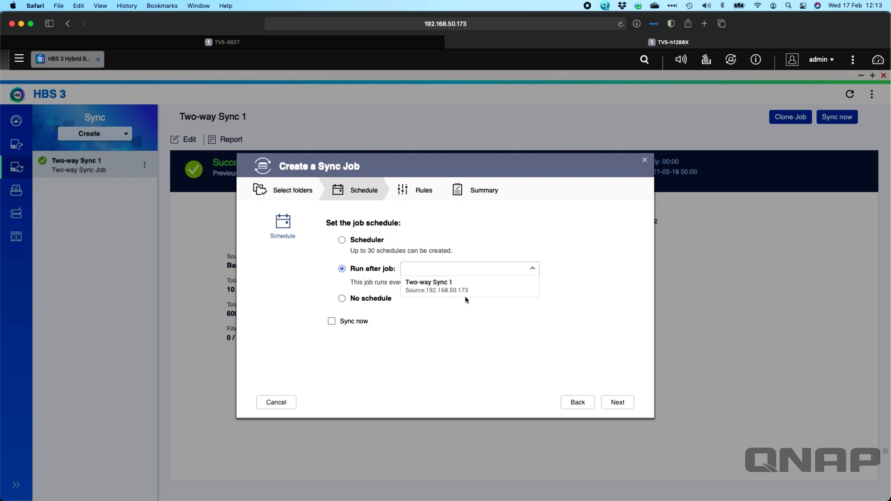
pyautogui.click(342, 240)
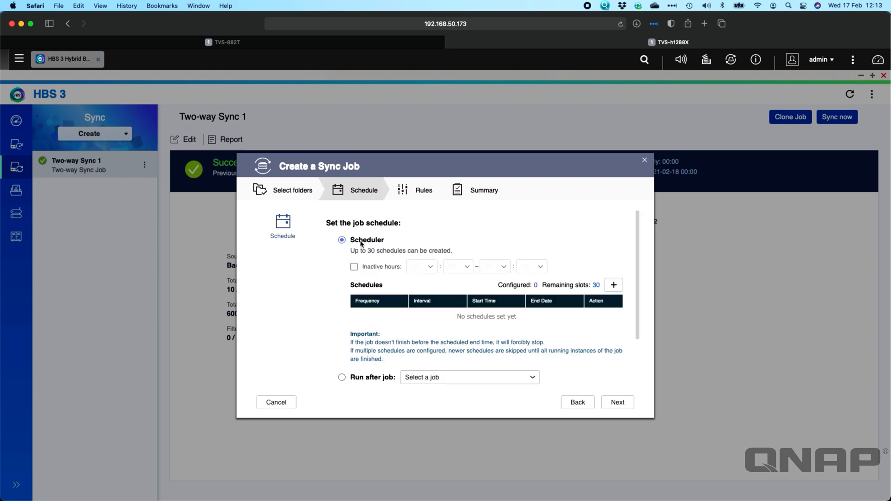
pyautogui.moveTo(613, 285)
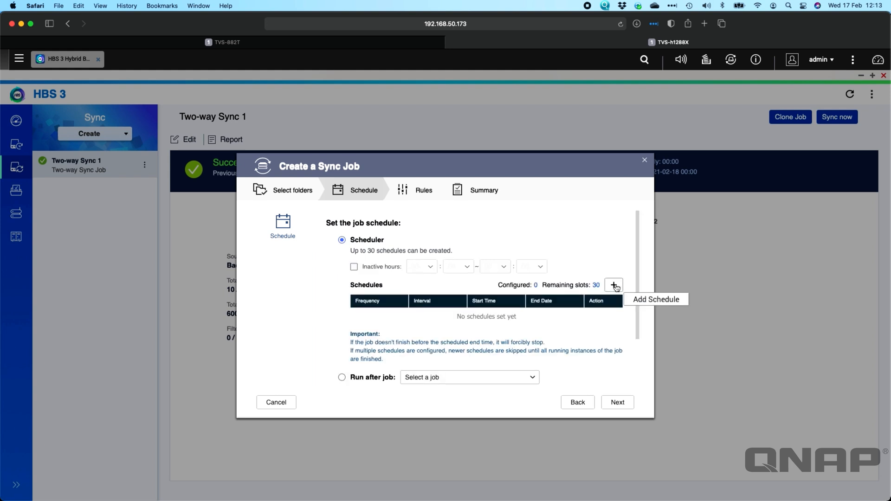
# - Add a daily schedule starting at 01:00 and tick Sync now
pyautogui.click(613, 285)
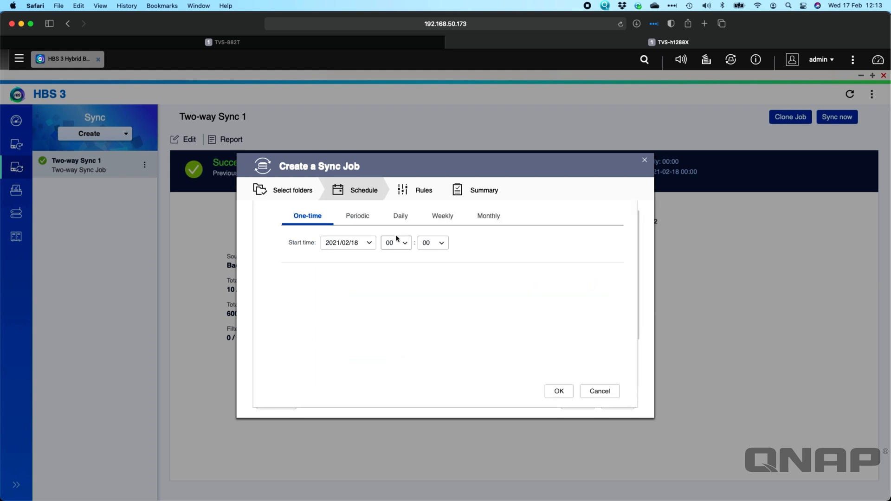
pyautogui.click(400, 216)
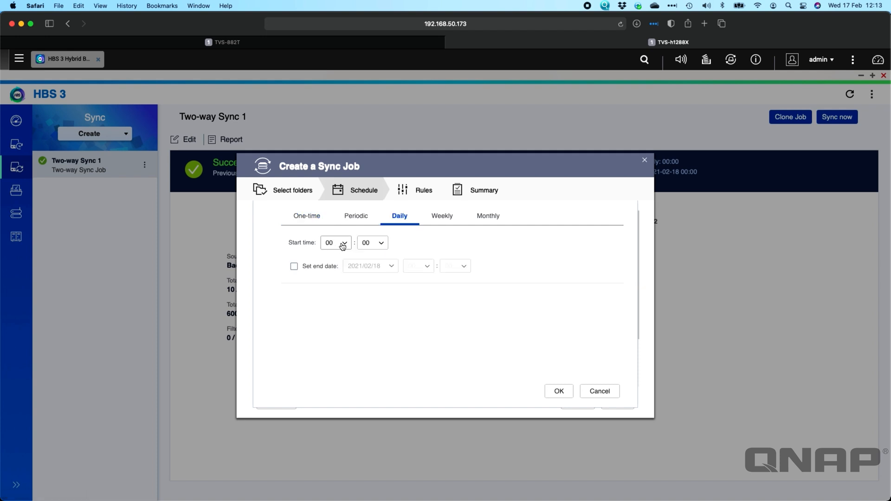
pyautogui.click(344, 242)
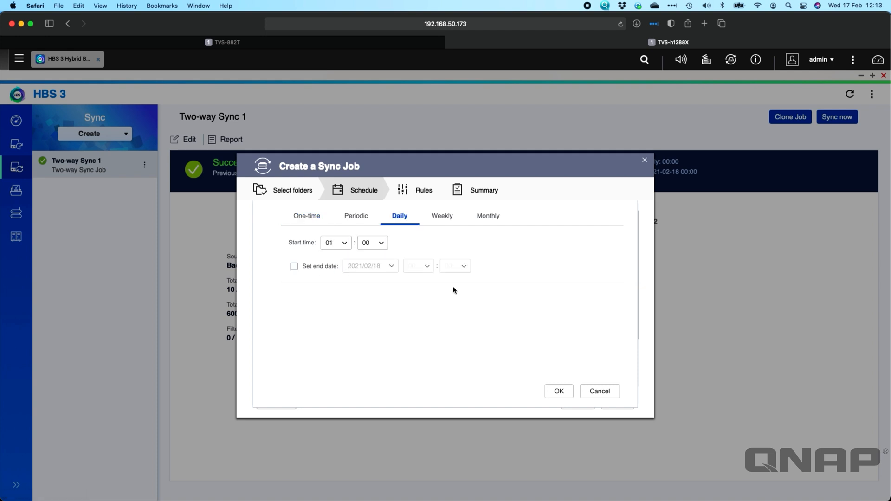
pyautogui.moveTo(517, 382)
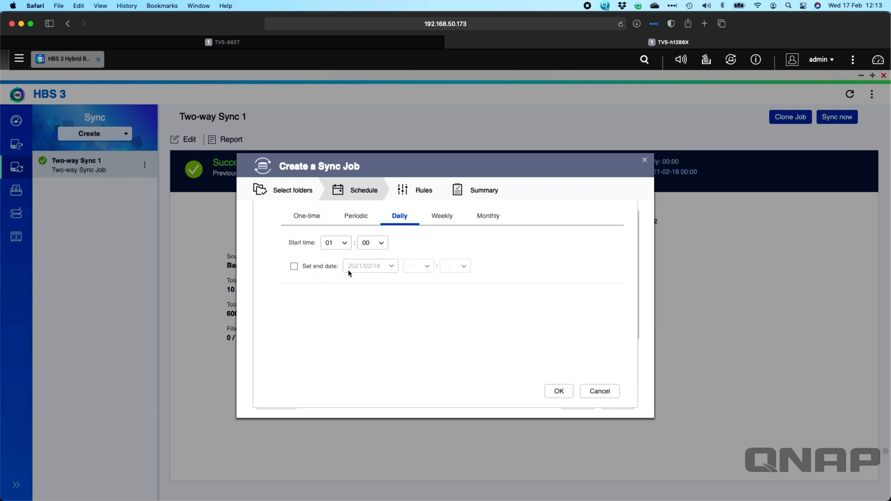
pyautogui.moveTo(544, 349)
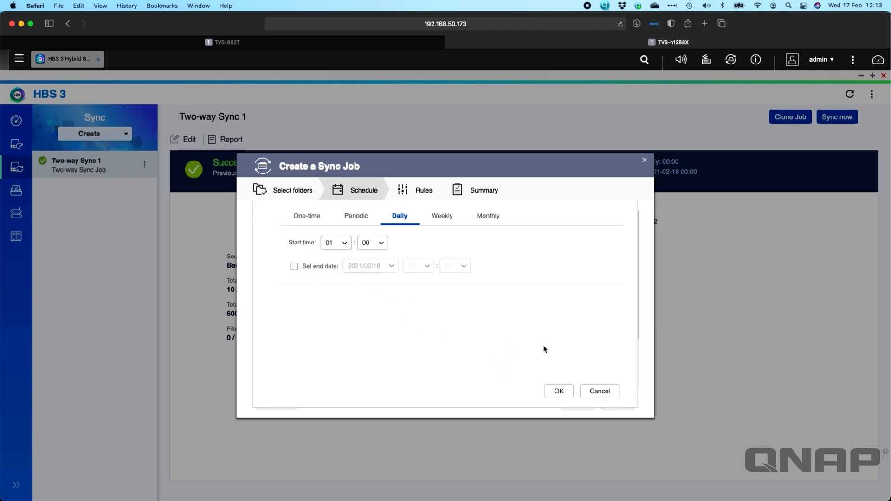
pyautogui.click(557, 391)
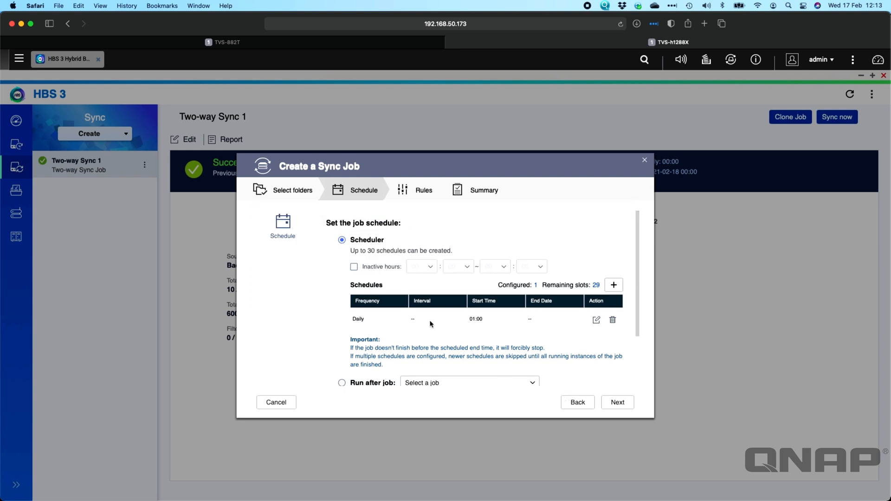
pyautogui.scroll(-3)
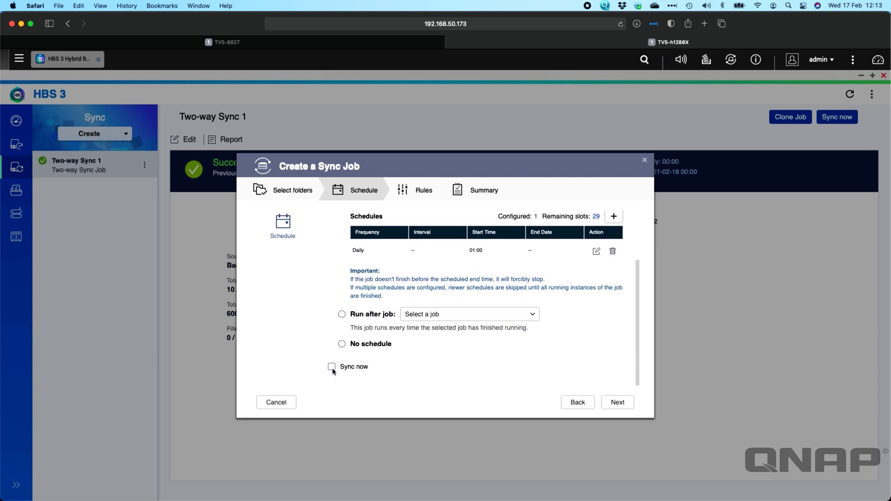
pyautogui.click(331, 367)
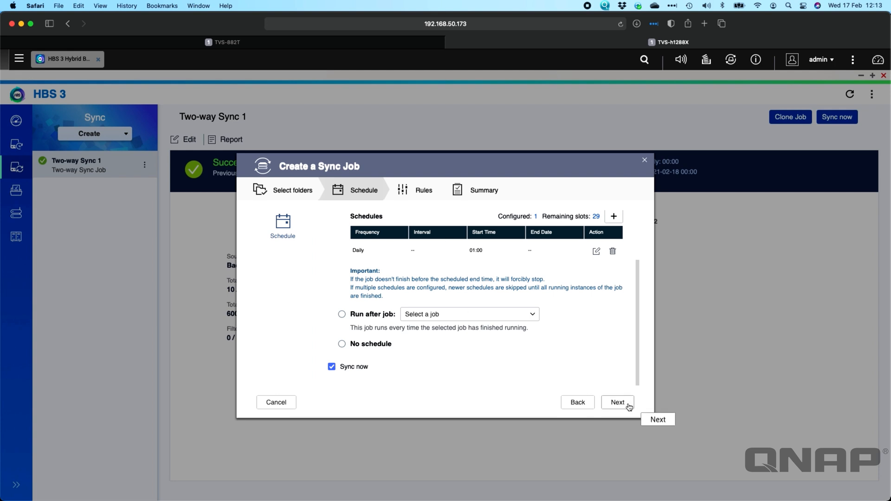
# - Advance to the Rules step, with filters enabled and system-generated temp files excluded
pyautogui.click(617, 403)
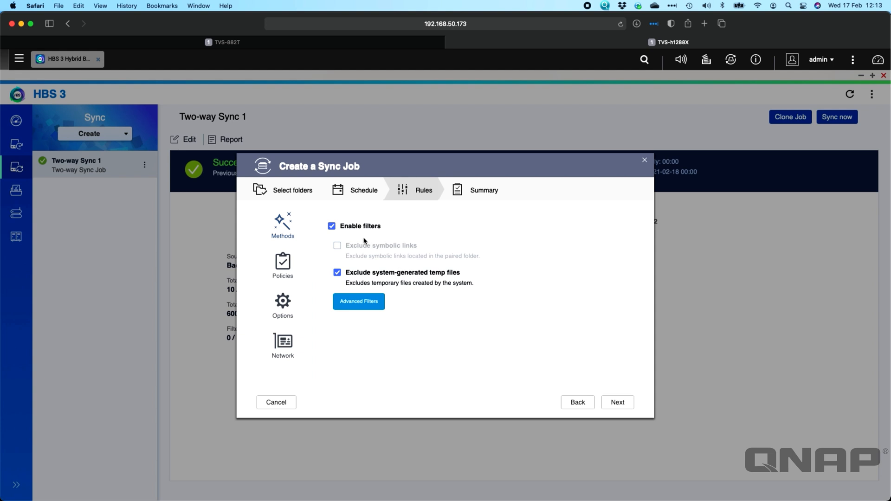
pyautogui.moveTo(359, 301)
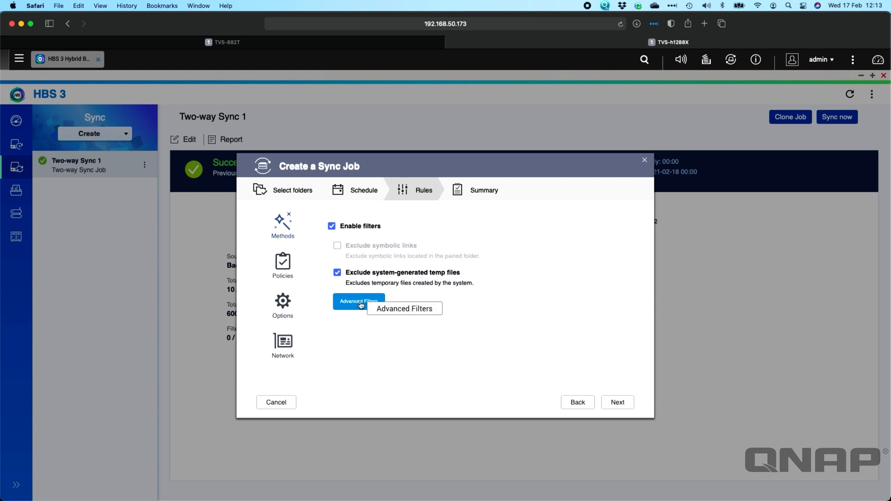
pyautogui.click(359, 301)
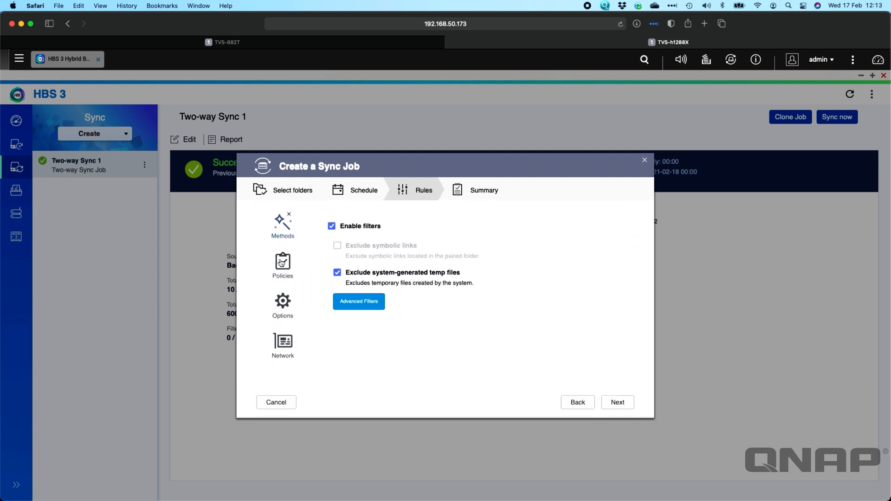
# - Disable TCP BBR congestion control and scroll to log (10 MB) and failure-notification options
pyautogui.click(282, 264)
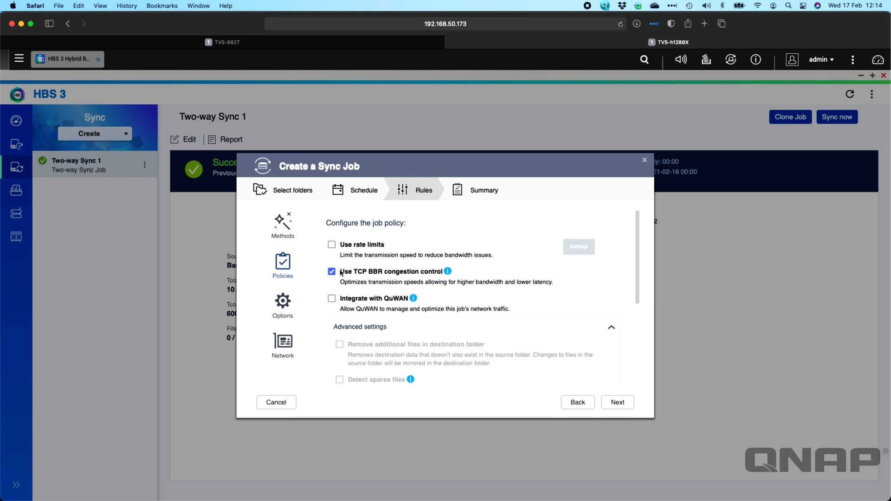
pyautogui.moveTo(443, 281)
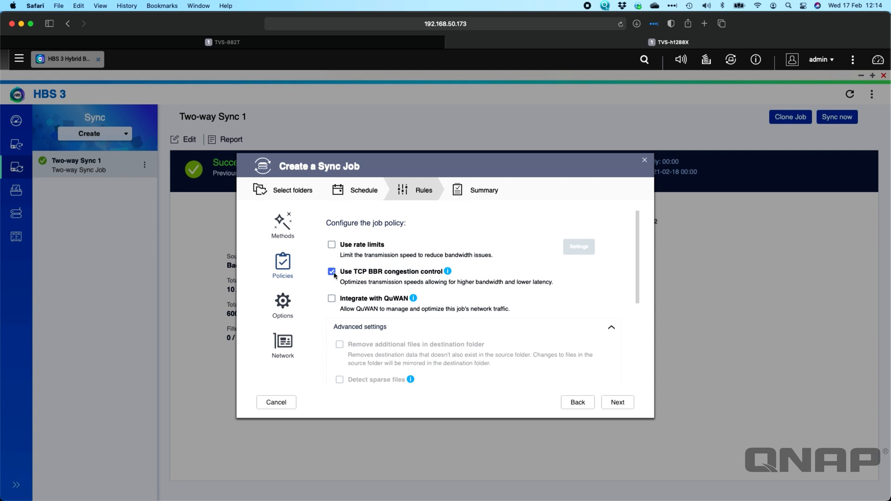
pyautogui.click(332, 272)
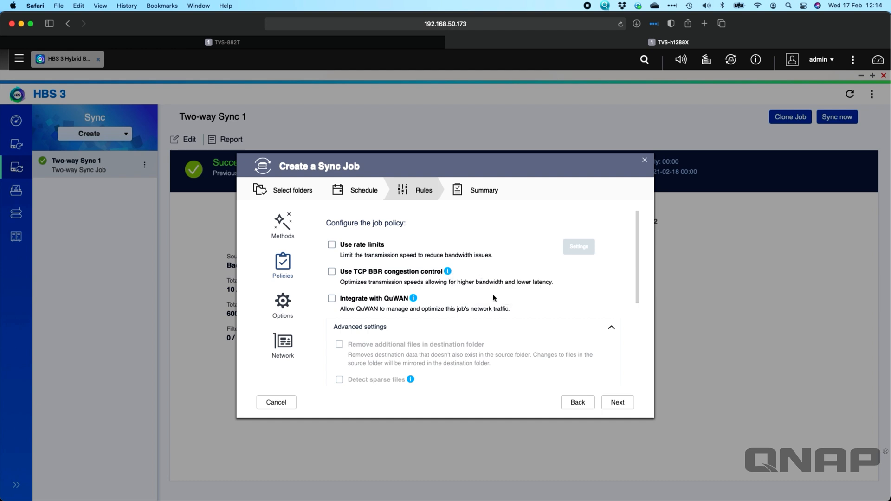
pyautogui.moveTo(393, 304)
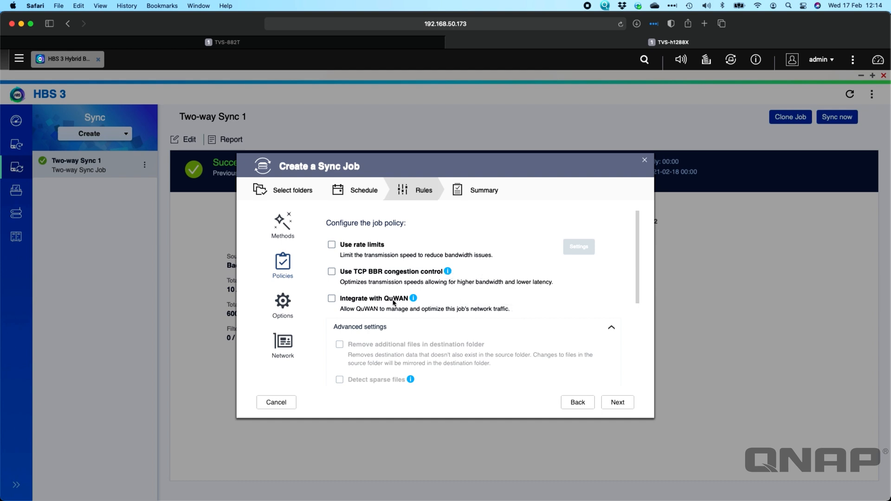
pyautogui.moveTo(509, 305)
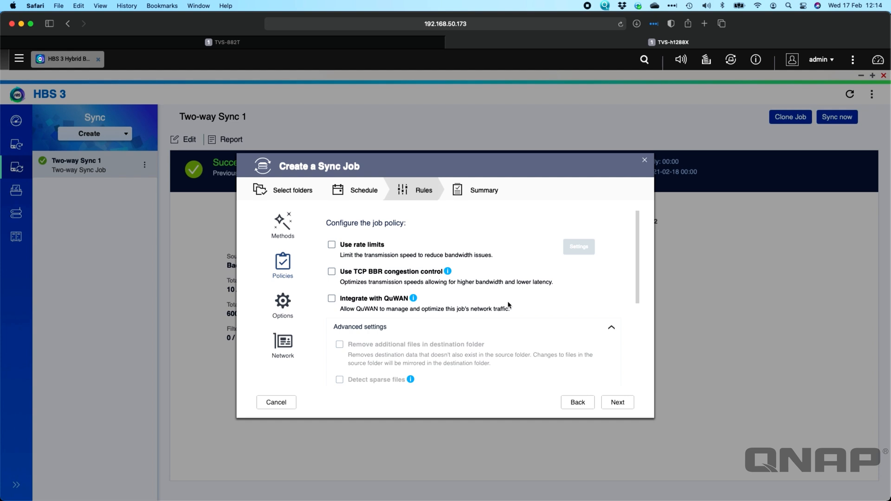
pyautogui.scroll(-3)
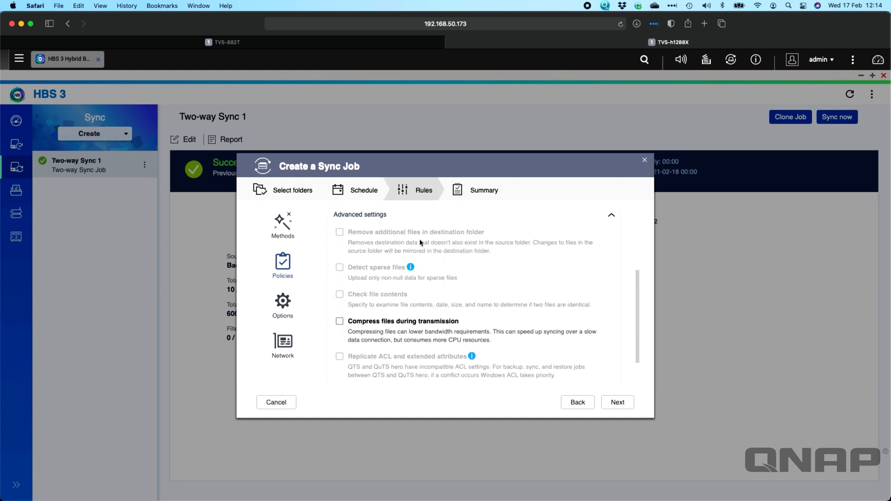
pyautogui.moveTo(437, 370)
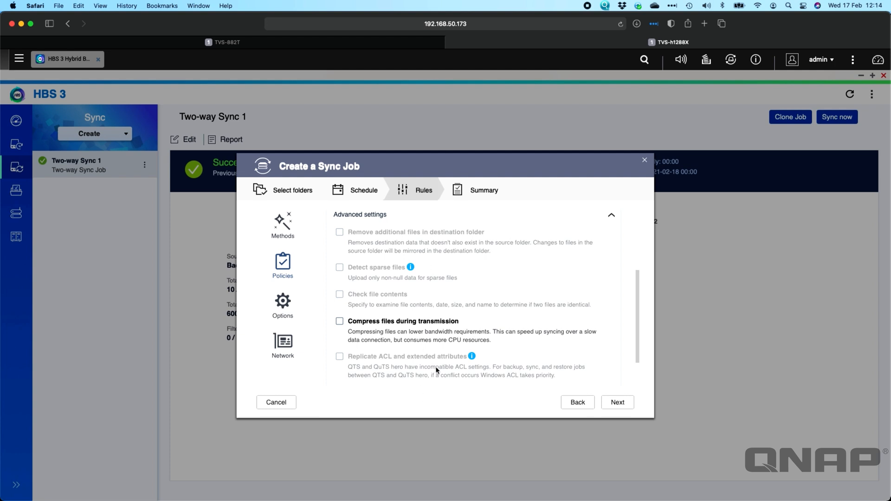
pyautogui.moveTo(407, 337)
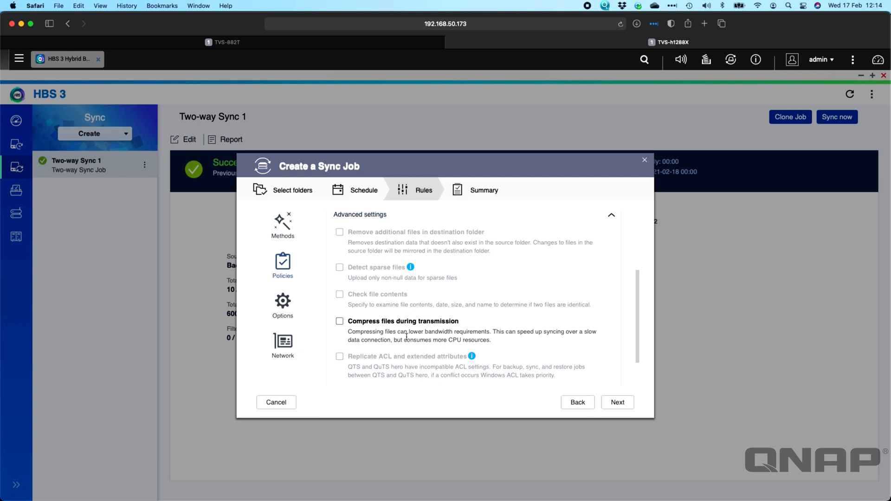
pyautogui.scroll(-3)
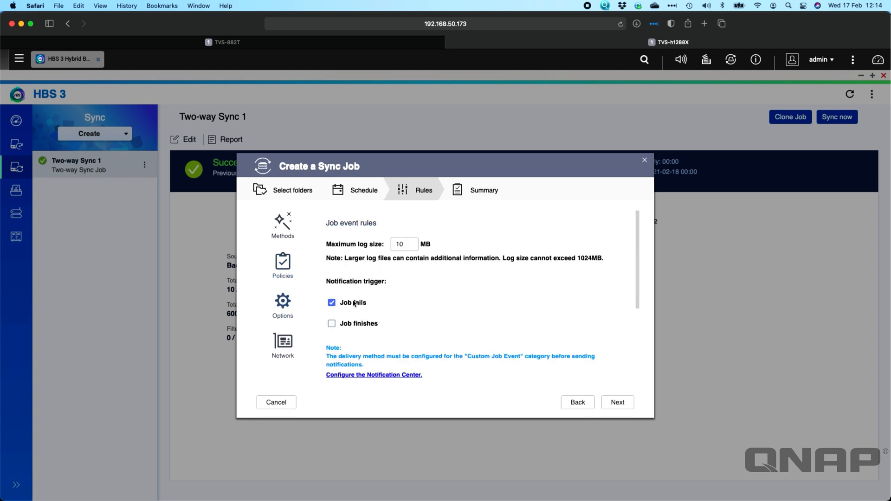
pyautogui.moveTo(421, 315)
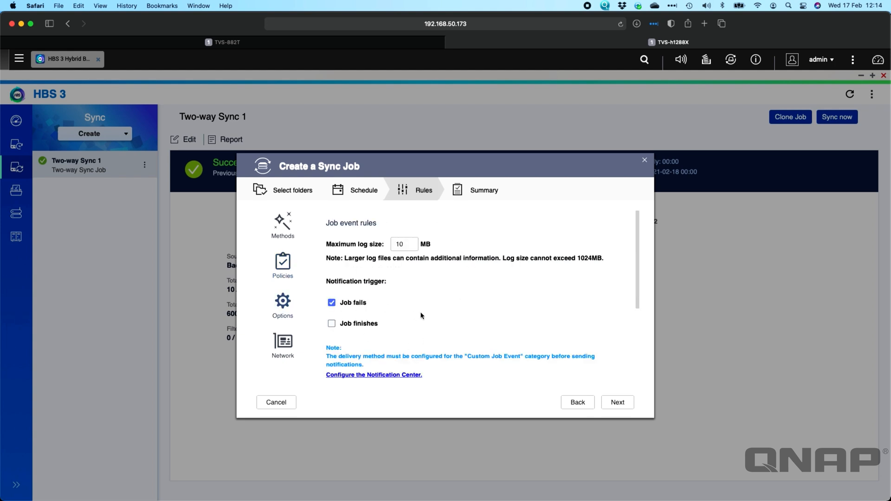
pyautogui.moveTo(381, 313)
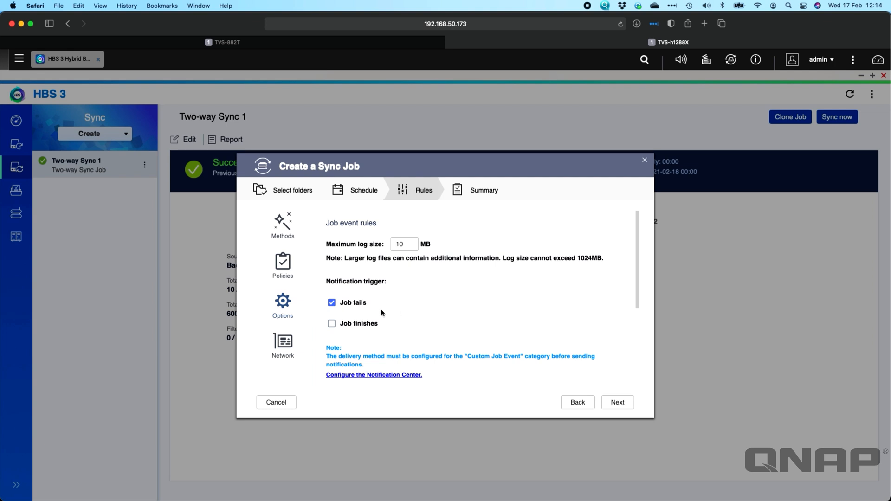
# - Keep the network interface on Automatic (Optimized) and continue to the Summary
pyautogui.click(283, 347)
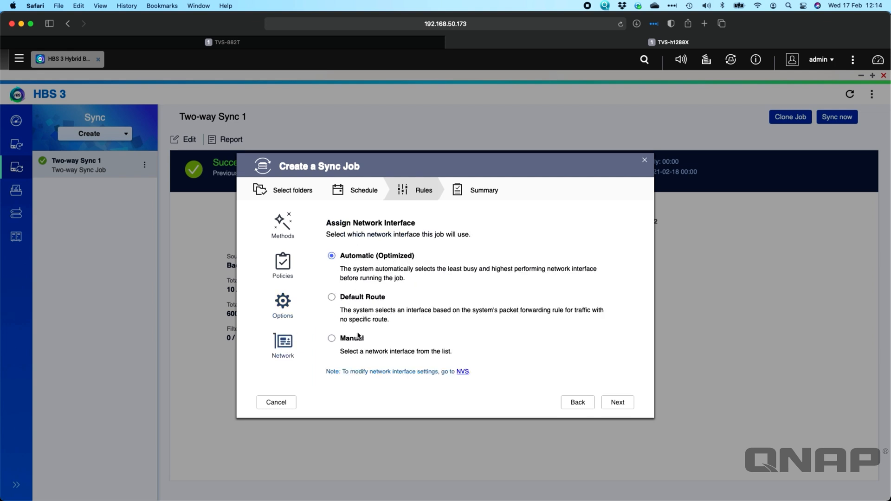
pyautogui.click(332, 338)
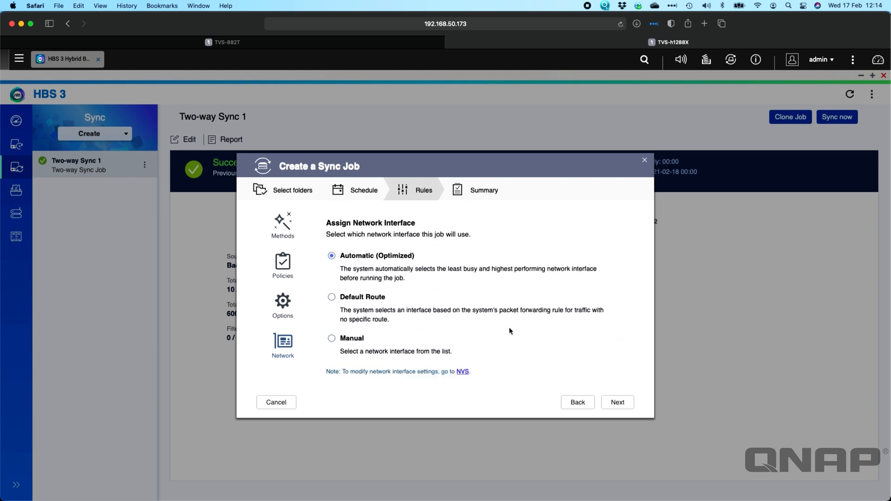
pyautogui.moveTo(570, 392)
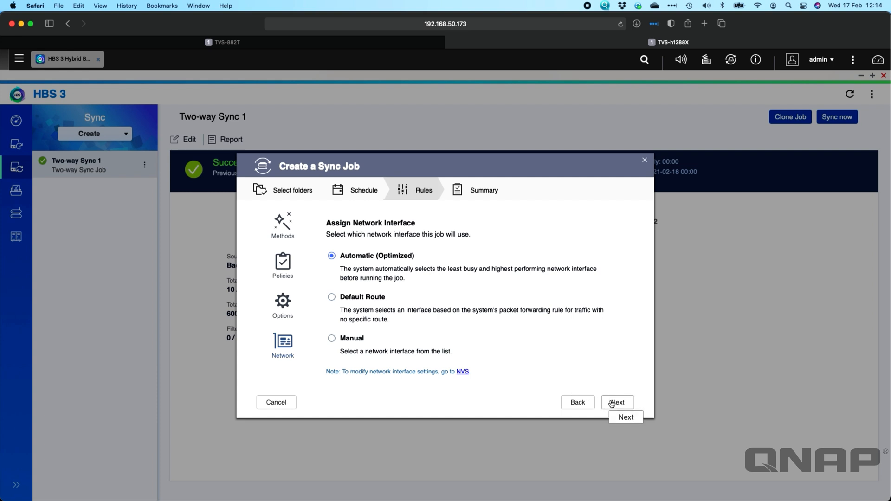
pyautogui.moveTo(610, 390)
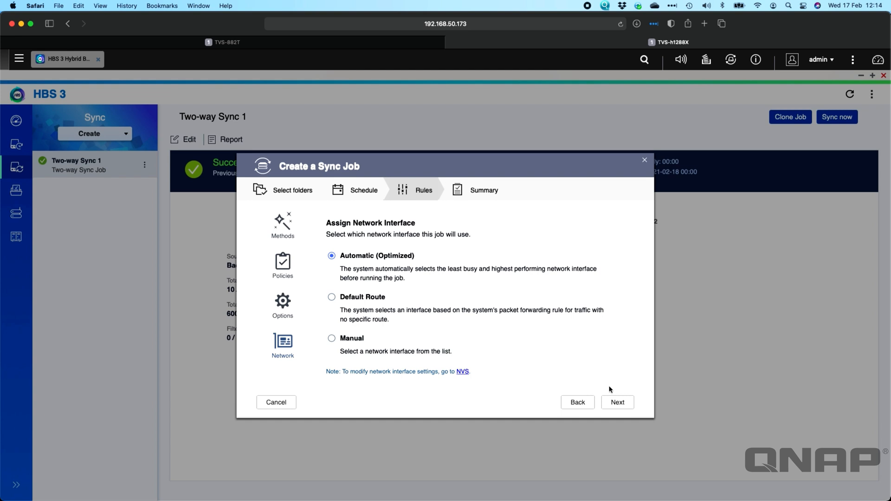
pyautogui.click(618, 403)
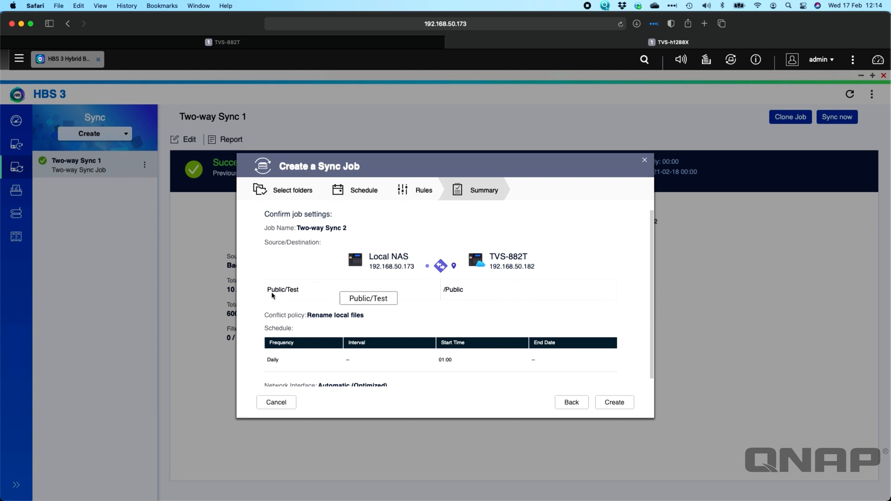
pyautogui.moveTo(320, 300)
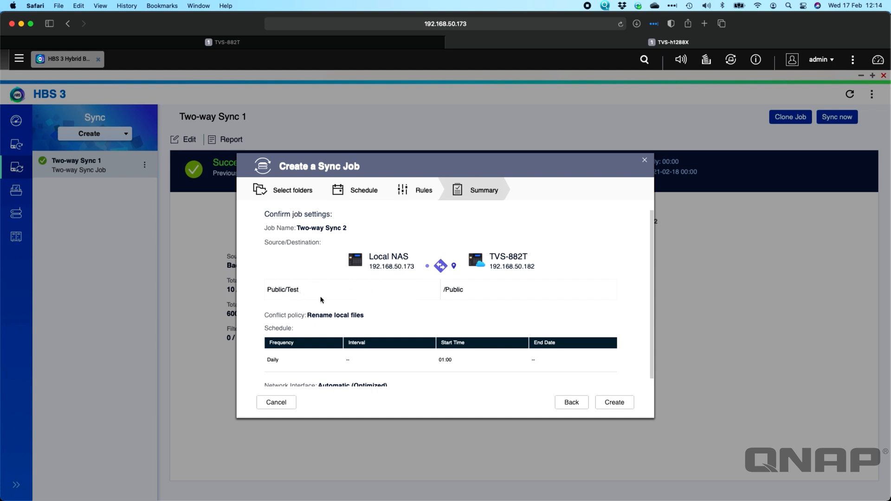
pyautogui.moveTo(376, 279)
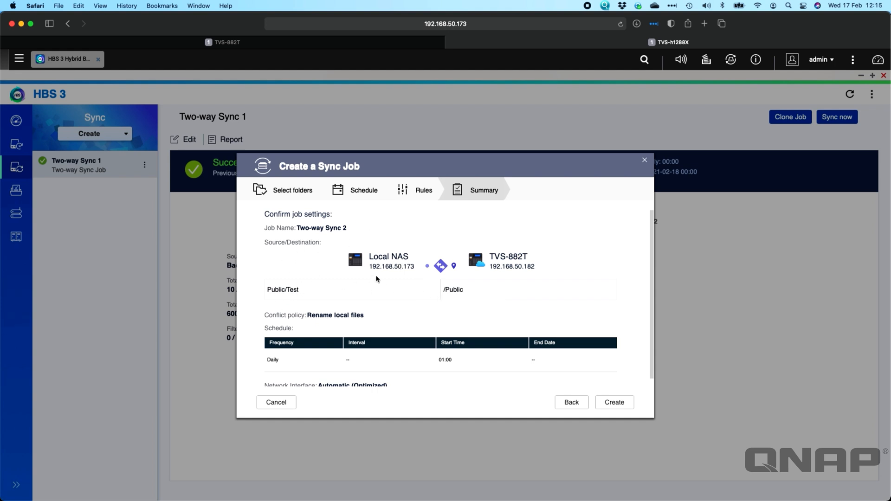
pyautogui.moveTo(505, 292)
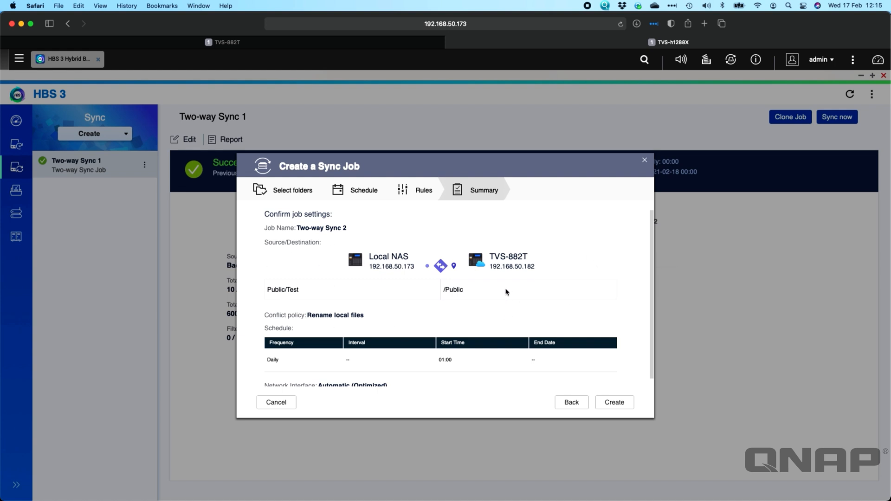
pyautogui.scroll(-3)
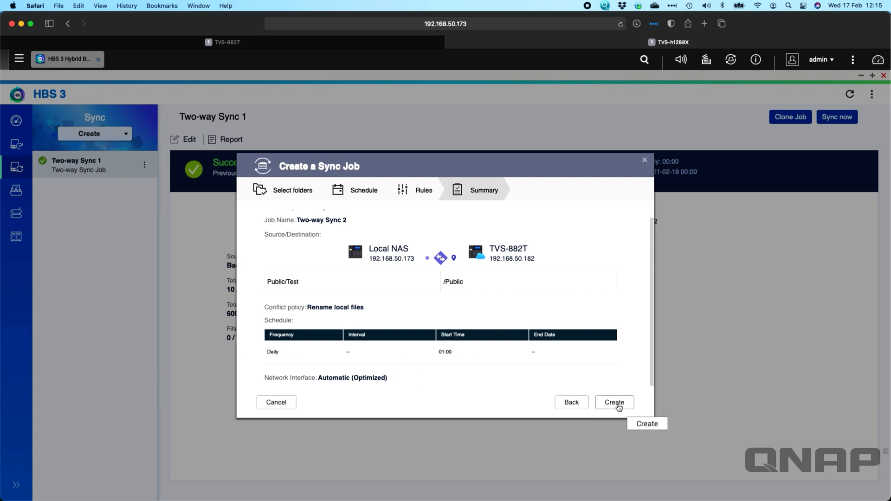
# - Create and start Two-way Sync 2, then view test.txt downloading at 10.9%
pyautogui.click(613, 402)
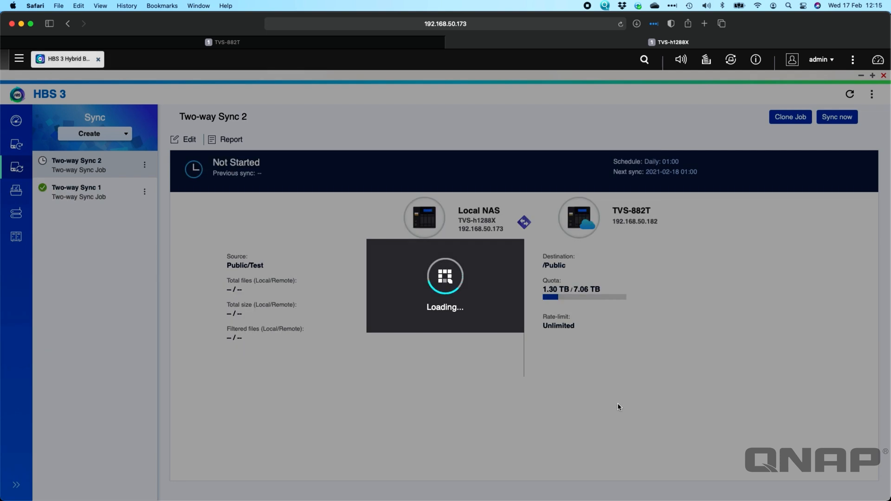
pyautogui.click(836, 116)
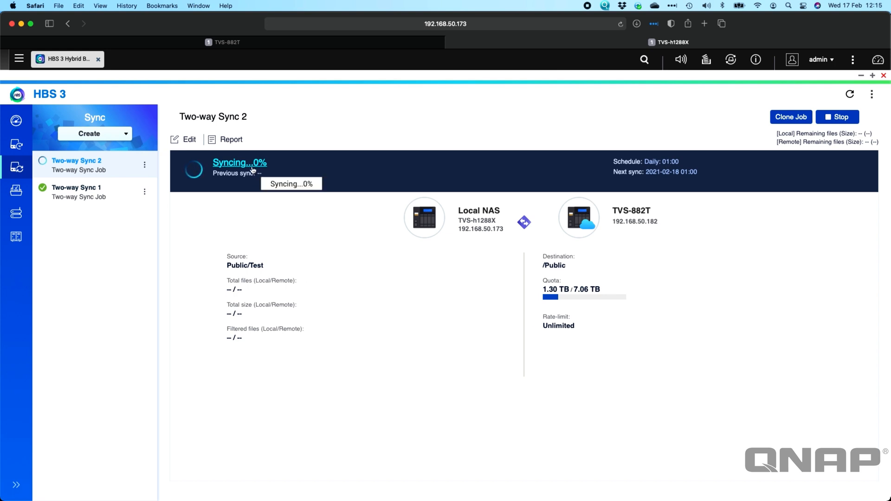
pyautogui.click(231, 139)
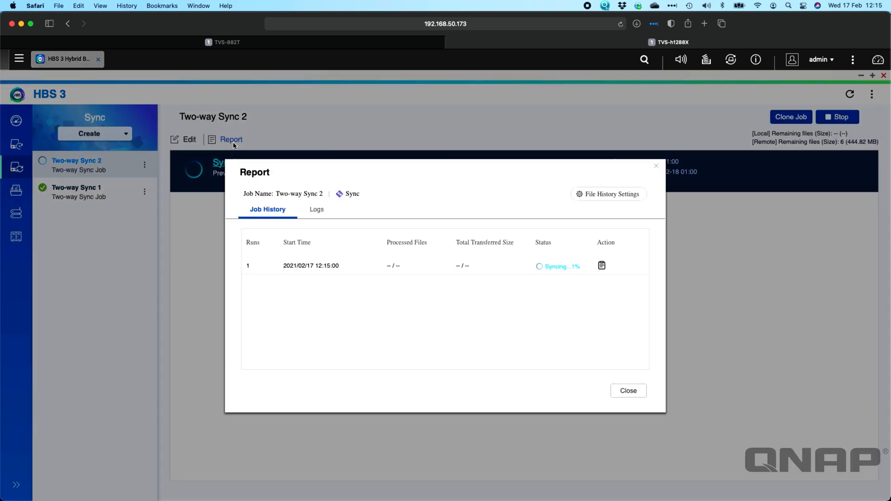
pyautogui.moveTo(512, 284)
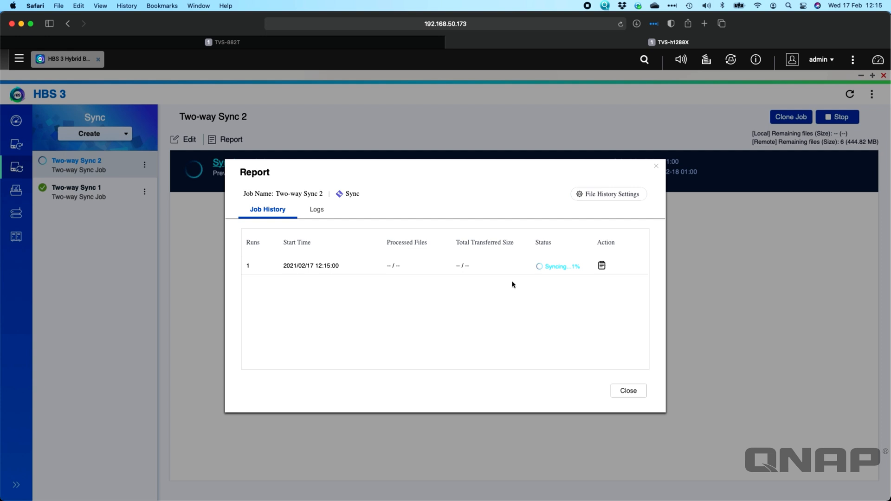
pyautogui.moveTo(576, 271)
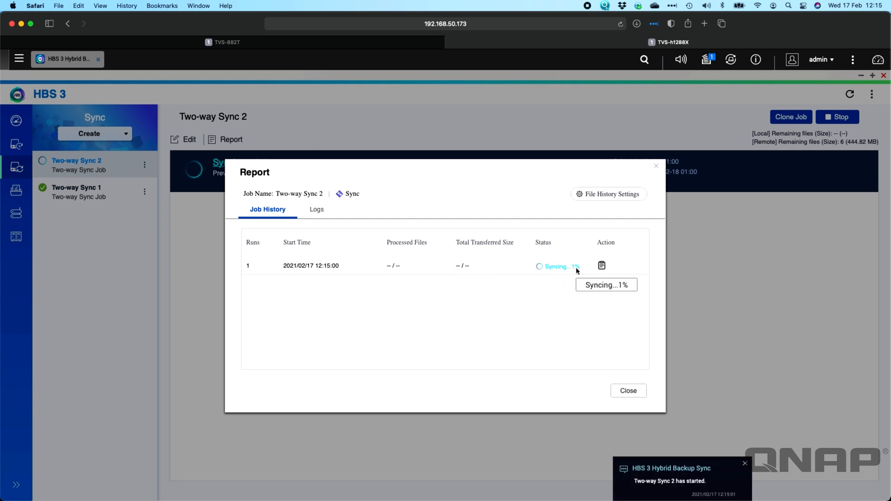
pyautogui.click(602, 266)
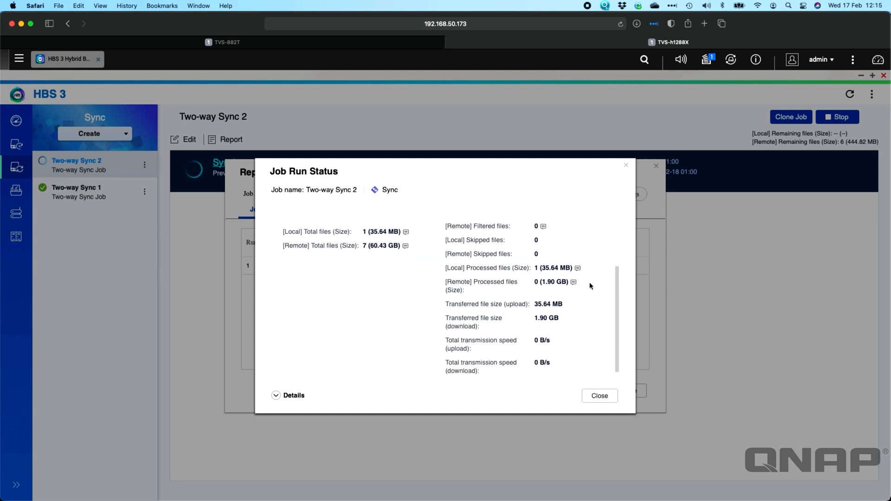
pyautogui.click(293, 395)
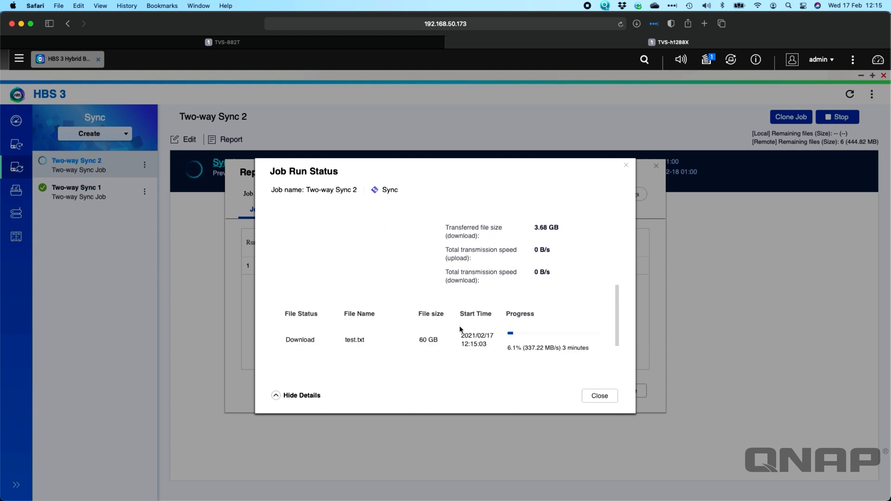
pyautogui.scroll(-3)
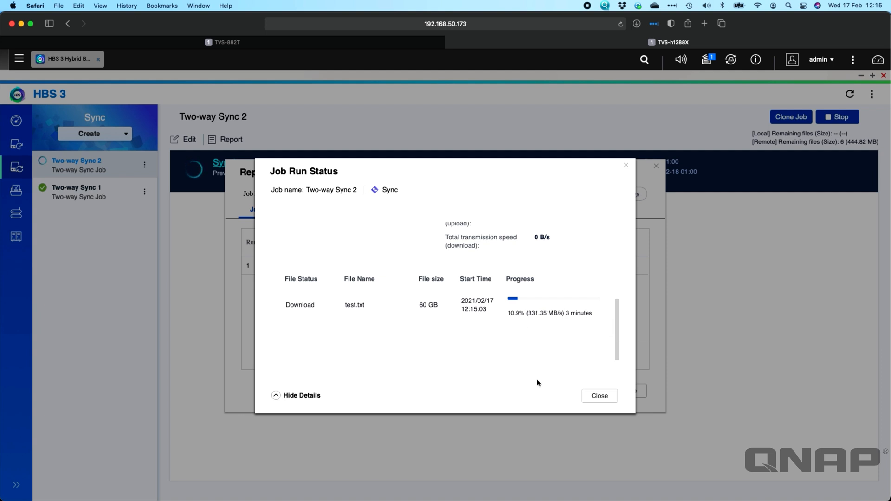
pyautogui.moveTo(339, 308)
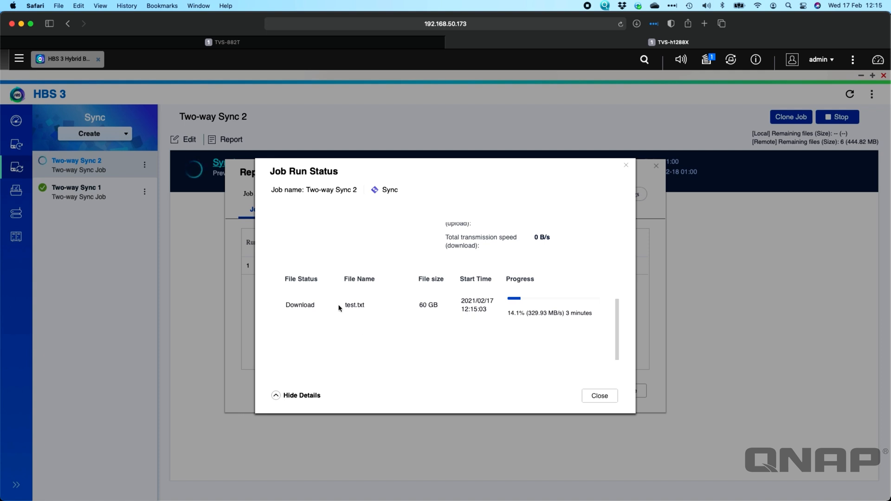
pyautogui.moveTo(376, 319)
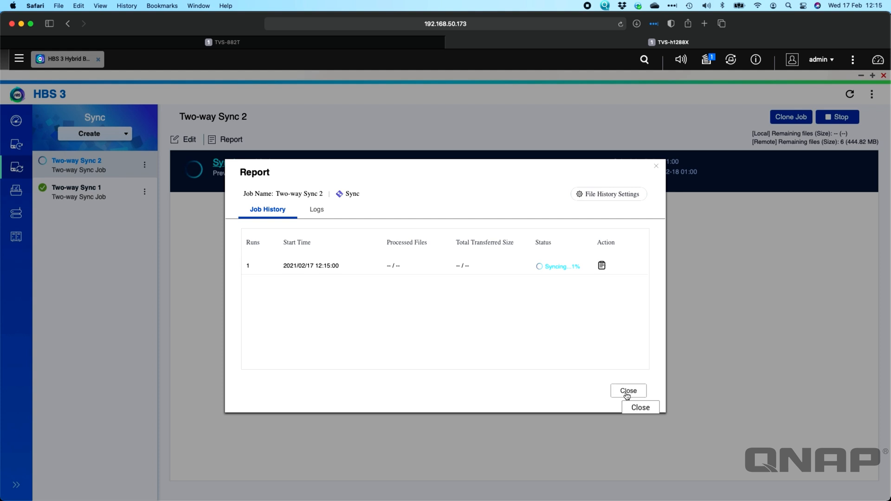
# - Close the Sync 2 report and view Two-way Sync 1's successful Backup to /Backup sync
pyautogui.click(628, 390)
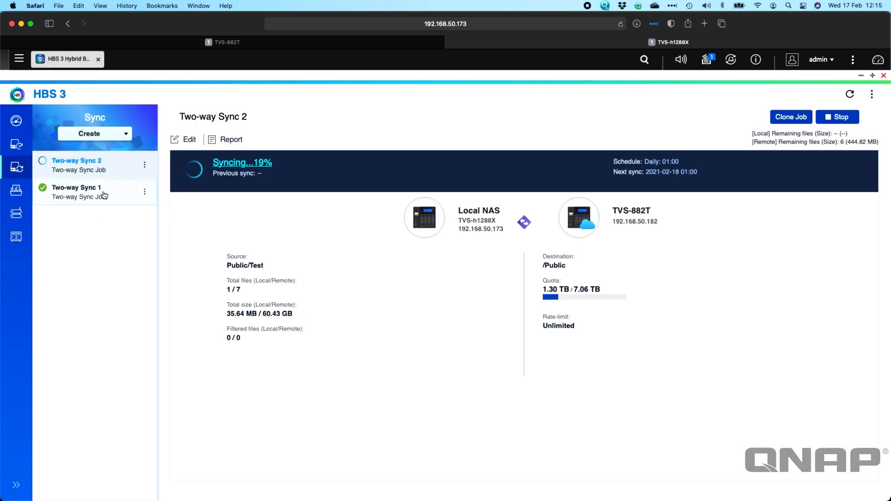
pyautogui.click(76, 191)
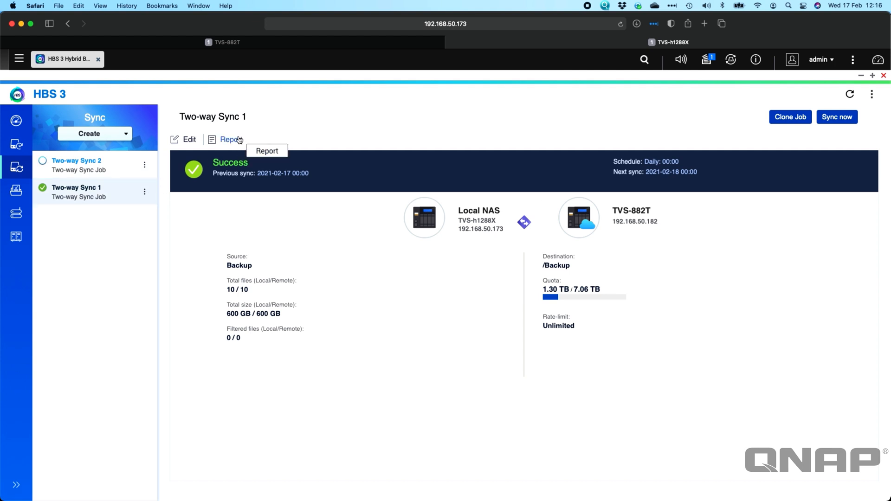
pyautogui.click(231, 139)
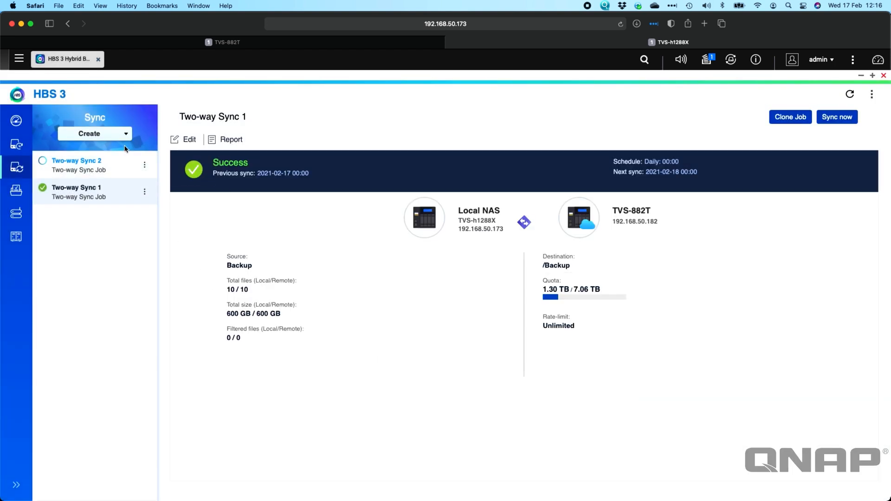
# - Start a new two-way sync job using the Google Drive account as destination
pyautogui.click(94, 134)
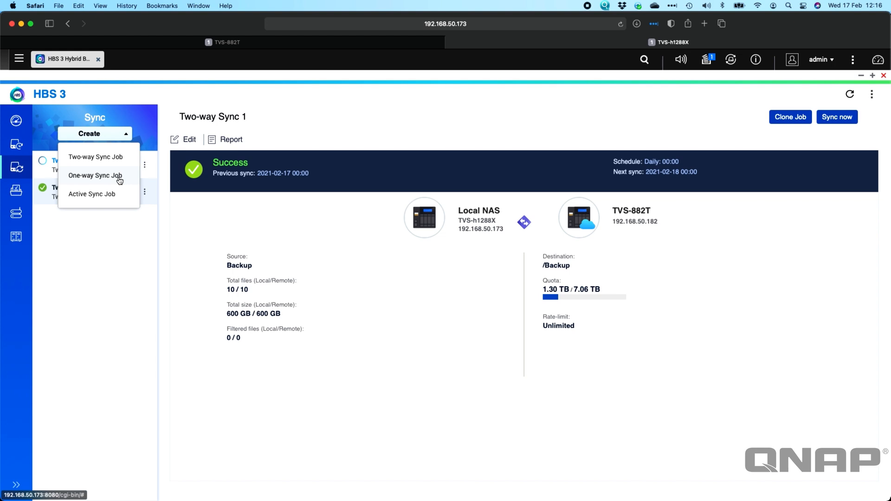
pyautogui.moveTo(96, 157)
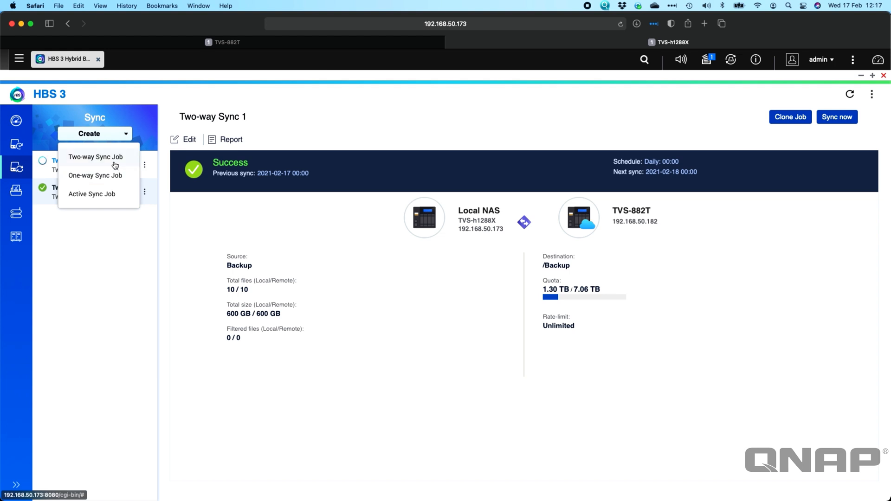
pyautogui.click(96, 156)
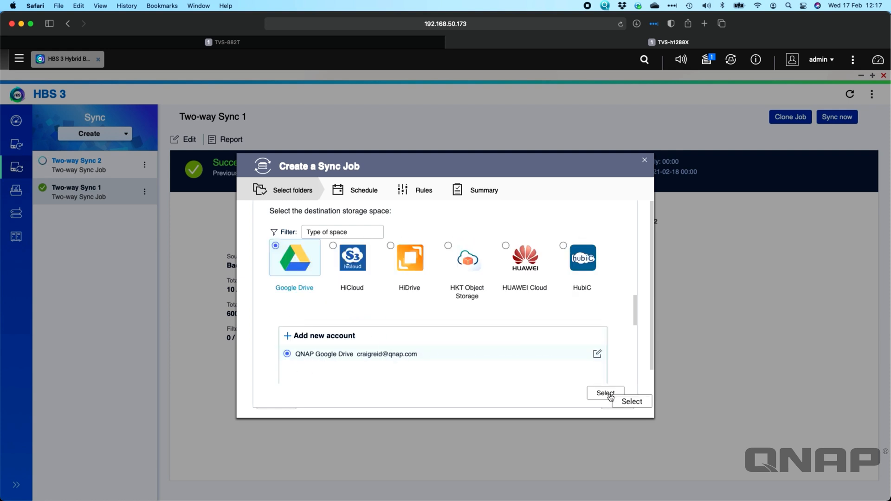
pyautogui.click(605, 393)
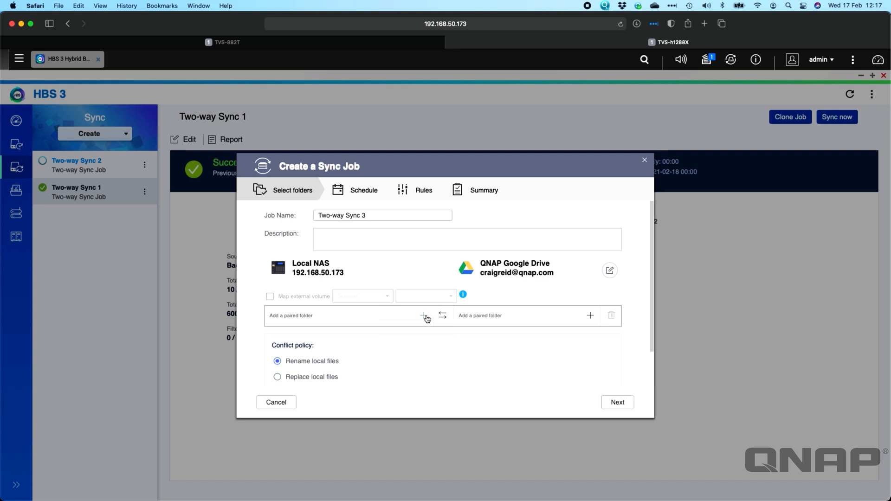
# - Pair local Public/Test with /My Drive/Public and continue to scheduling
pyautogui.click(424, 315)
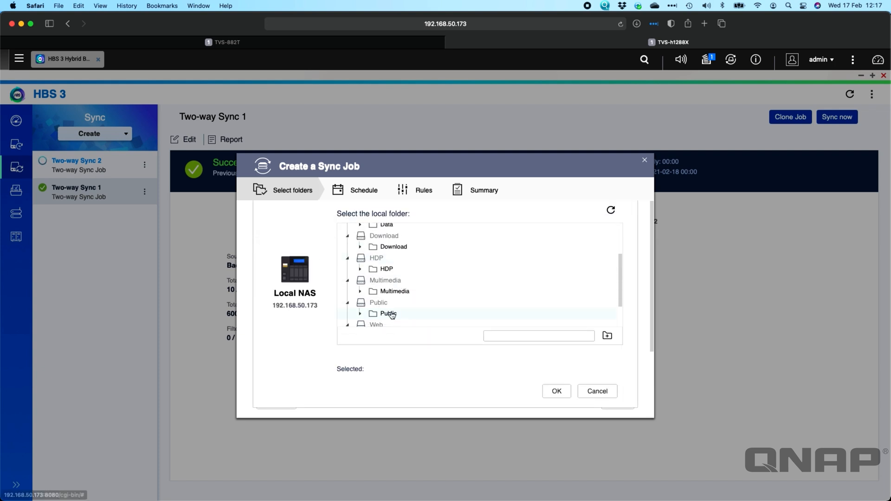
pyautogui.click(359, 314)
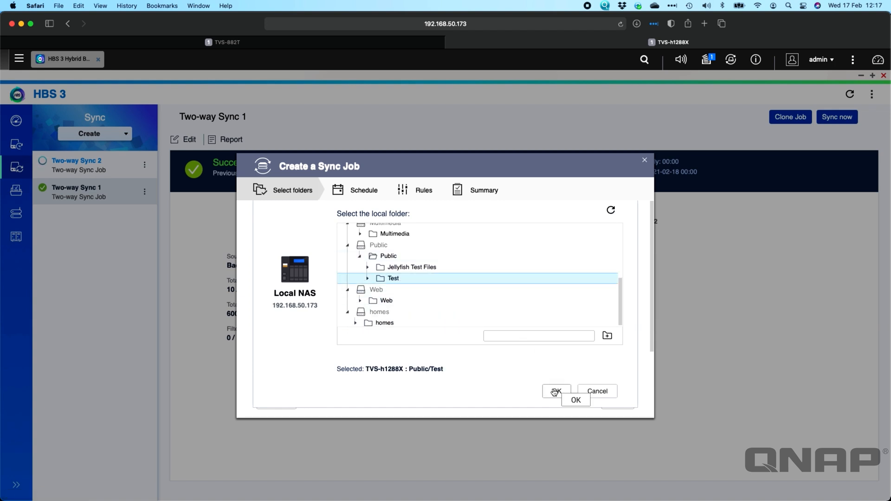
pyautogui.click(557, 390)
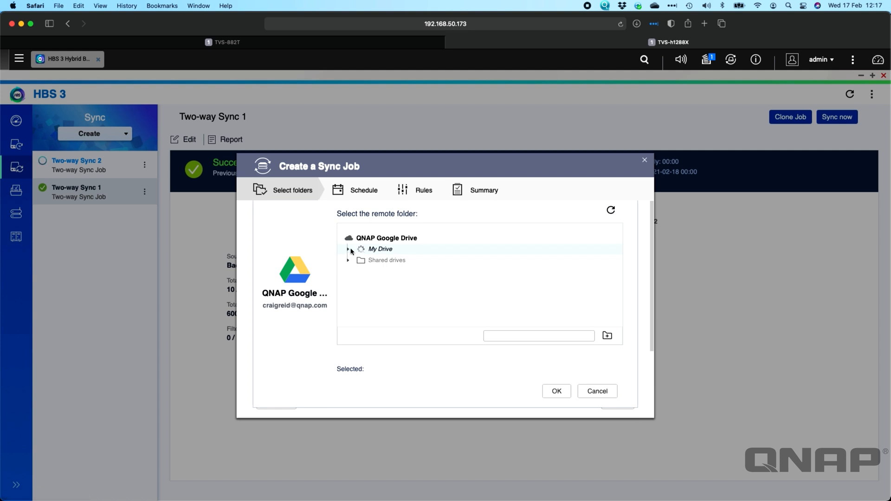
pyautogui.click(349, 249)
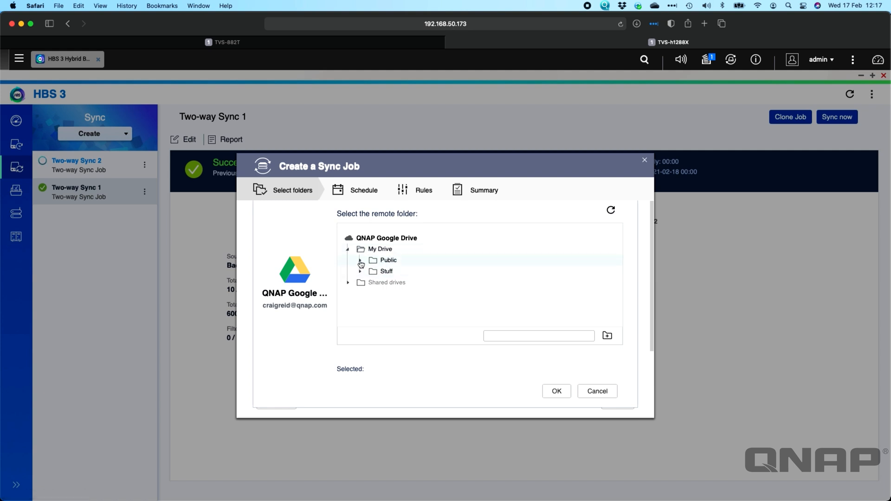
pyautogui.click(387, 260)
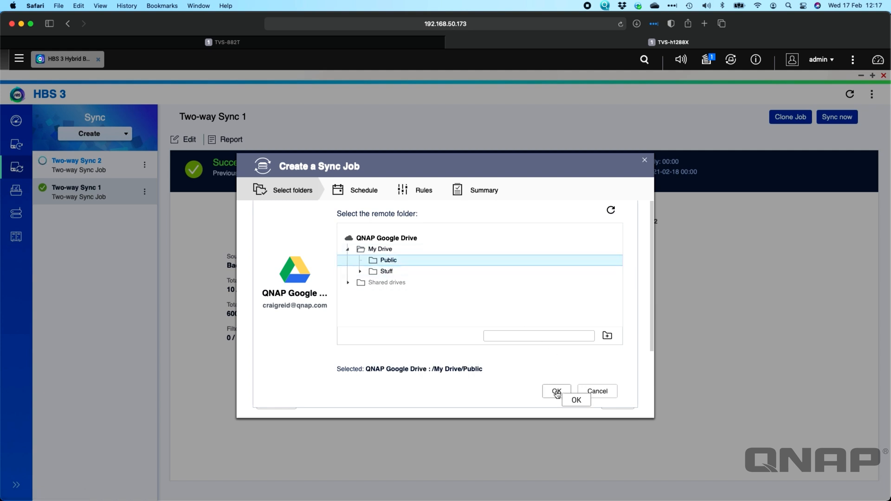
pyautogui.click(555, 391)
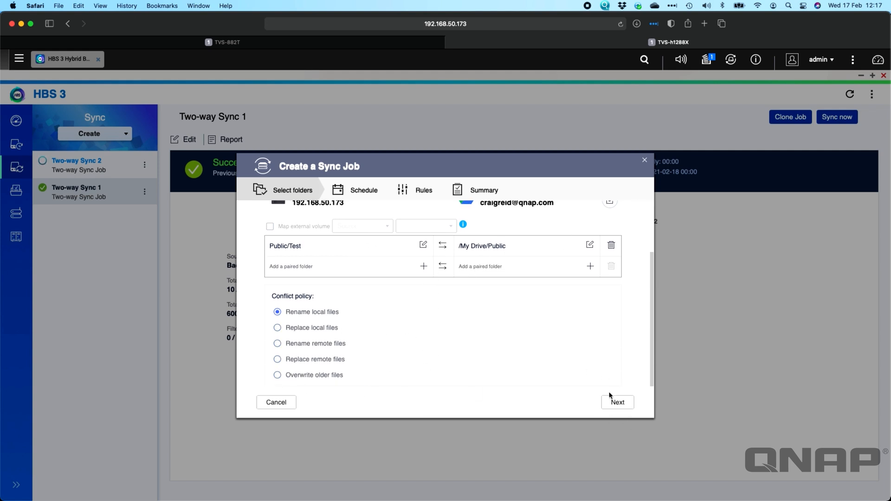
pyautogui.click(617, 402)
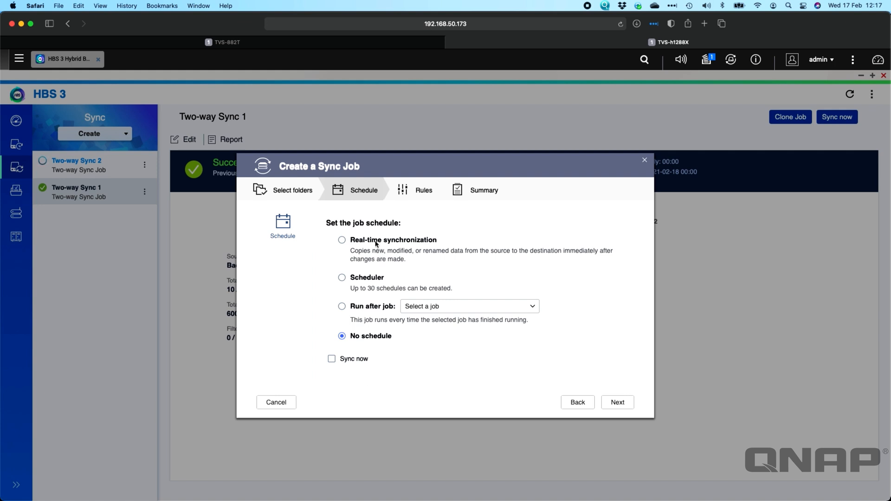
# - Set the job to real-time synchronization and create Two-way Sync 3 from the Summary
pyautogui.click(342, 239)
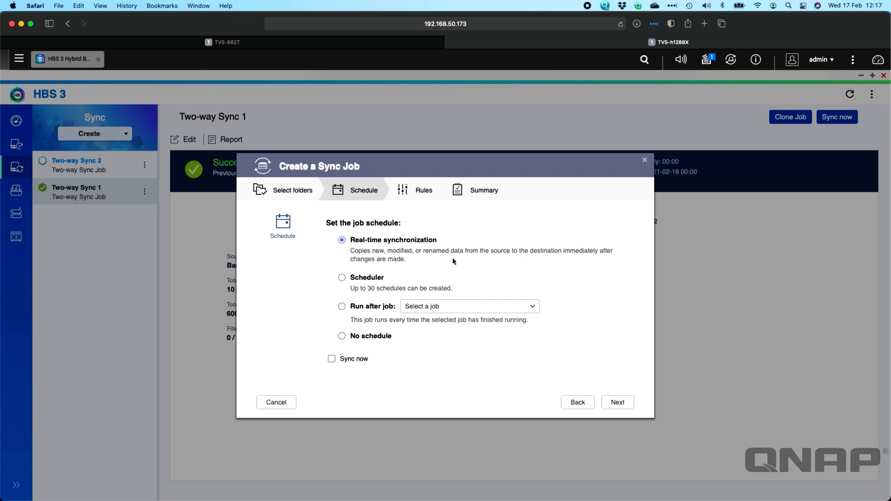
pyautogui.moveTo(514, 289)
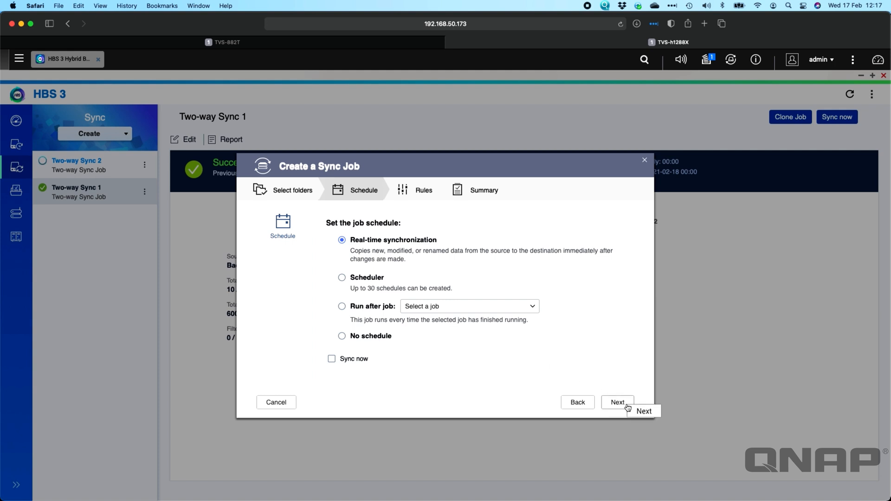
pyautogui.click(618, 403)
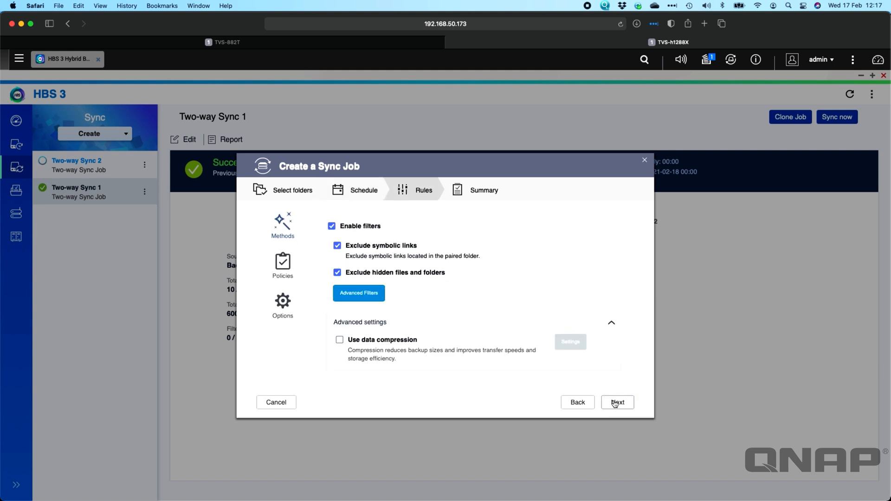
pyautogui.moveTo(387, 368)
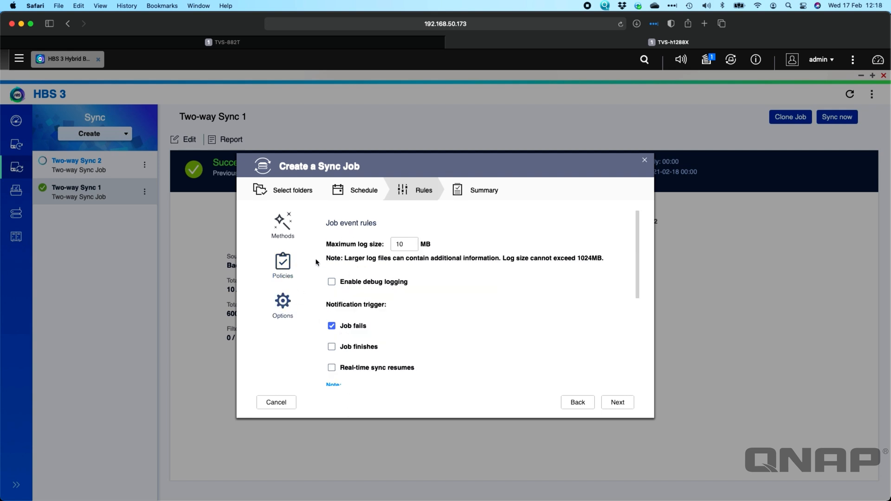
pyautogui.click(618, 402)
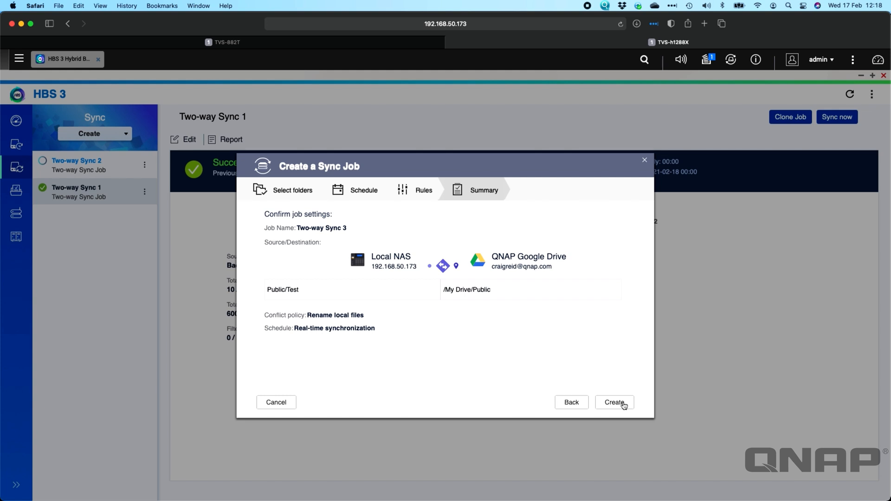
pyautogui.click(614, 403)
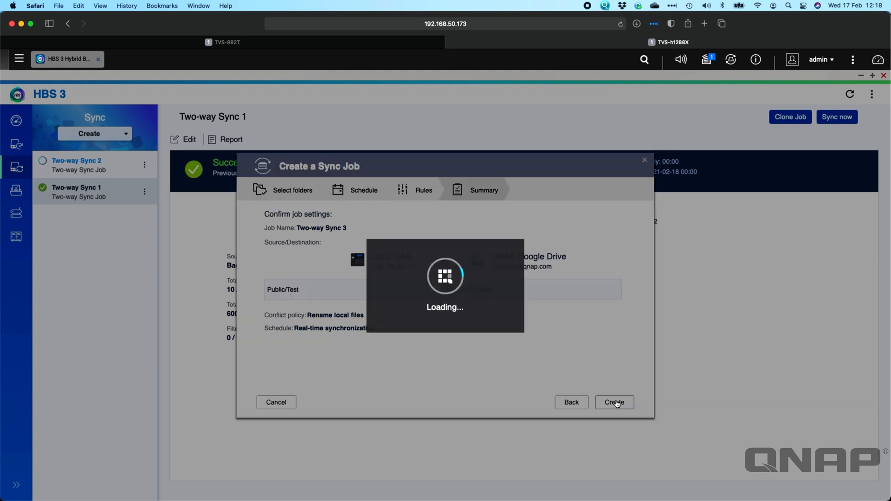
pyautogui.click(614, 402)
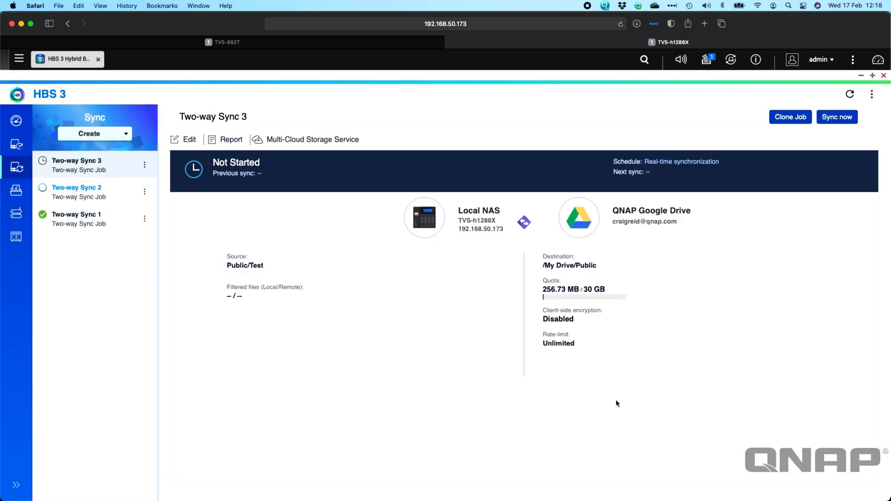
pyautogui.moveTo(501, 425)
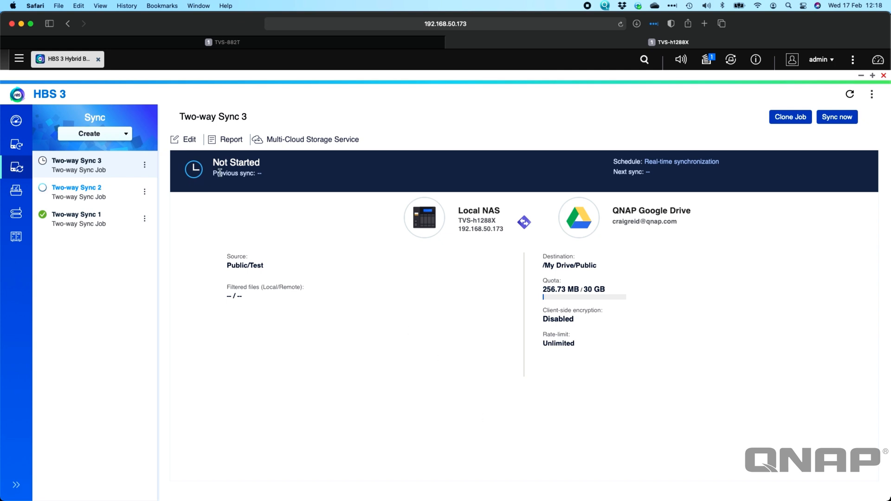
pyautogui.moveTo(16, 208)
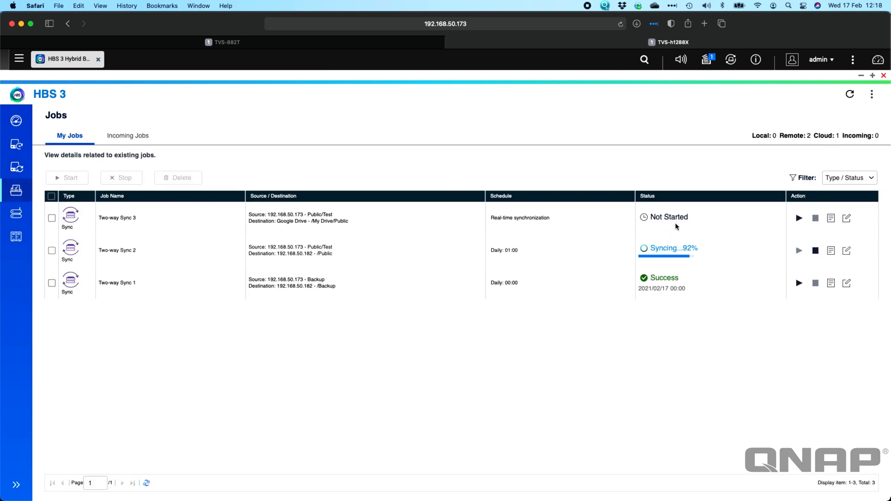
pyautogui.moveTo(799, 219)
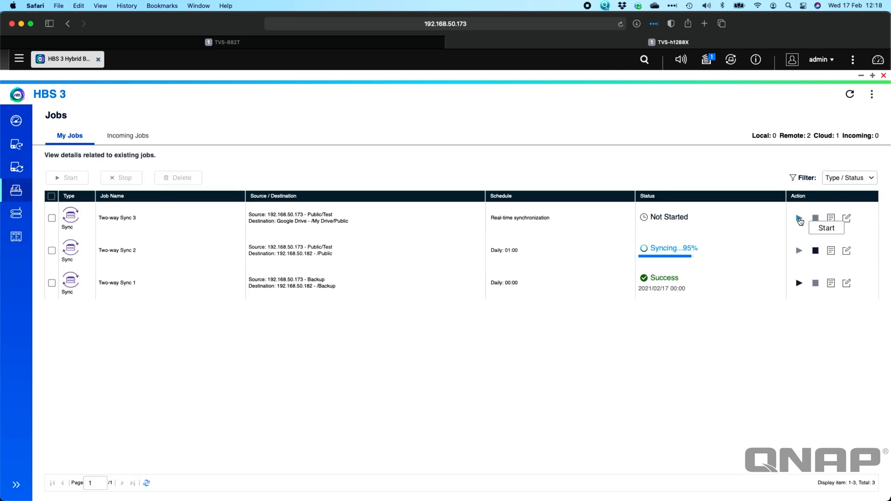
# - Start Two-way Sync 3 from the Jobs list
pyautogui.click(798, 217)
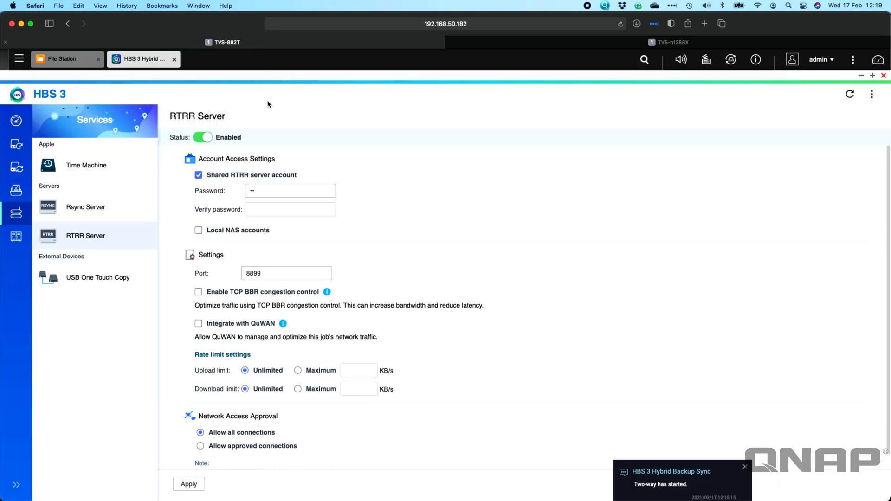
pyautogui.moveTo(719, 54)
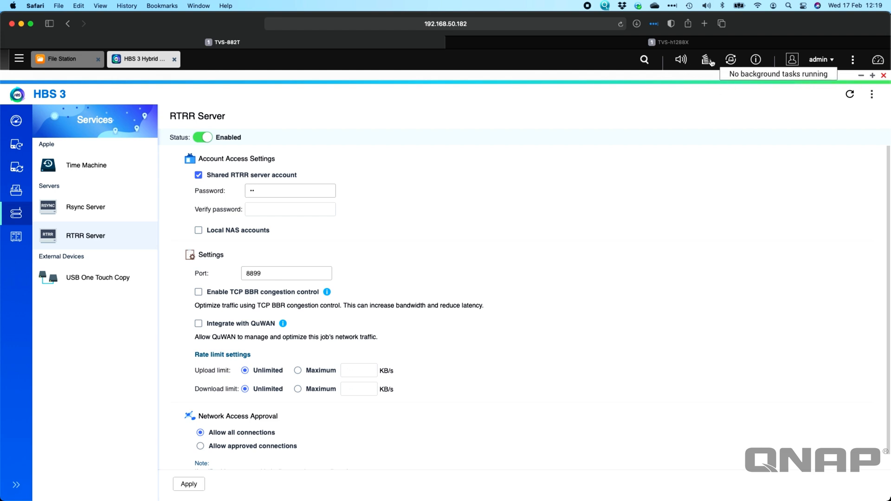
# - Open TVS-882T's background tasks showing Two-way Sync 2's RTRR replication finished
pyautogui.click(706, 59)
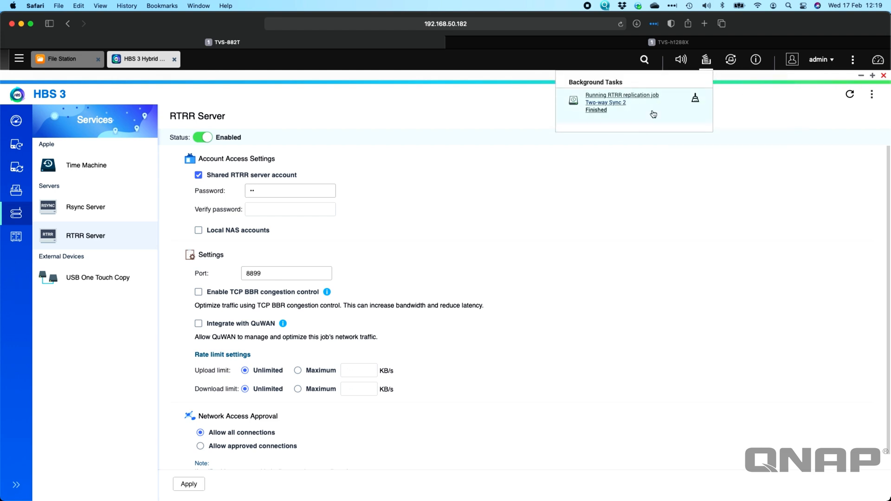
pyautogui.moveTo(619, 119)
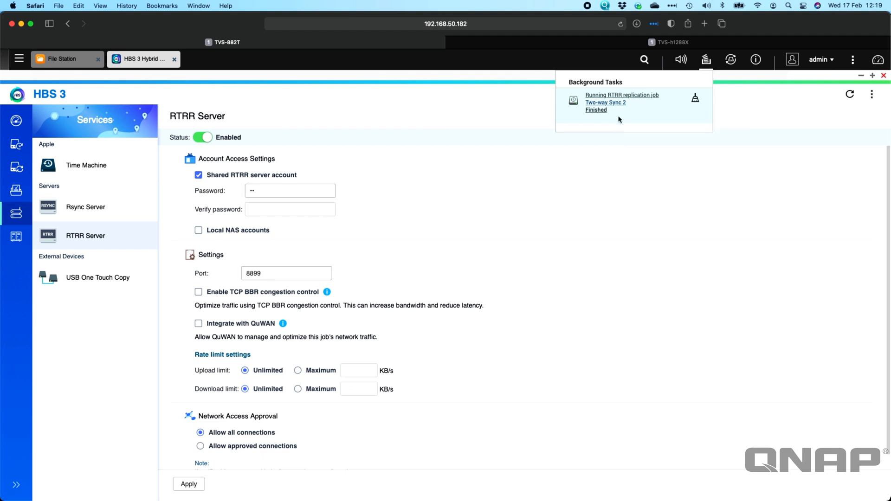
pyautogui.moveTo(617, 120)
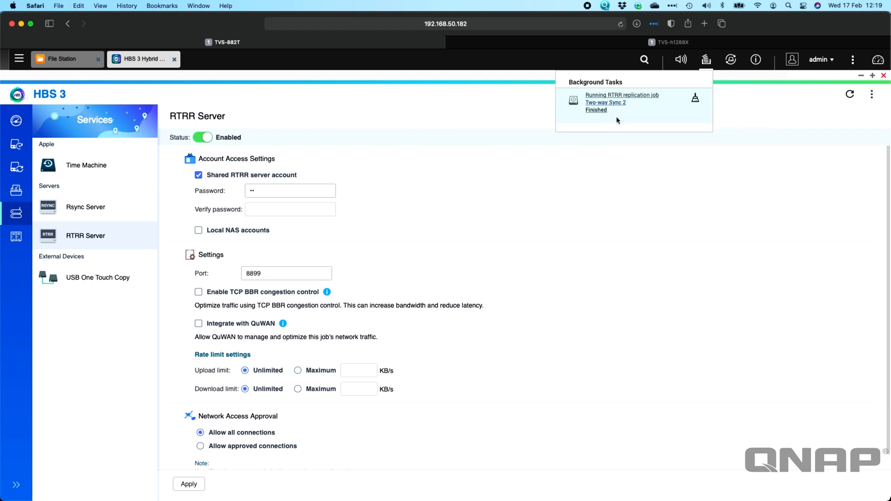
pyautogui.moveTo(612, 118)
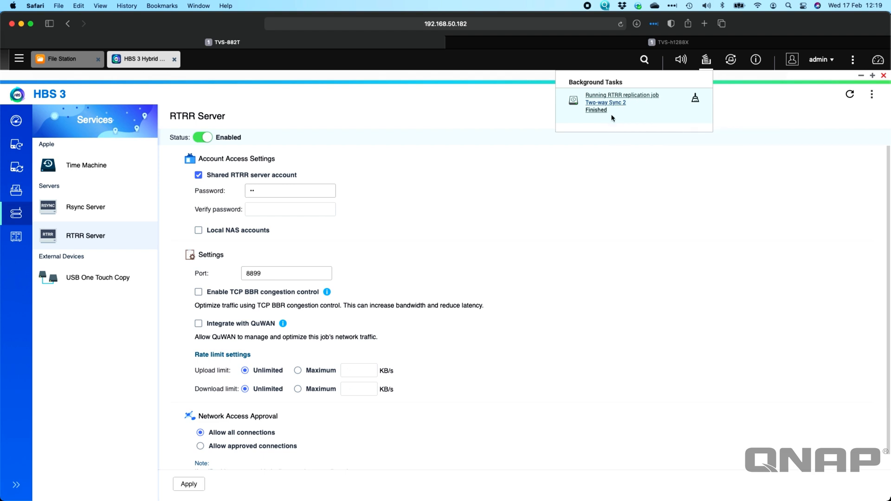
pyautogui.moveTo(17, 190)
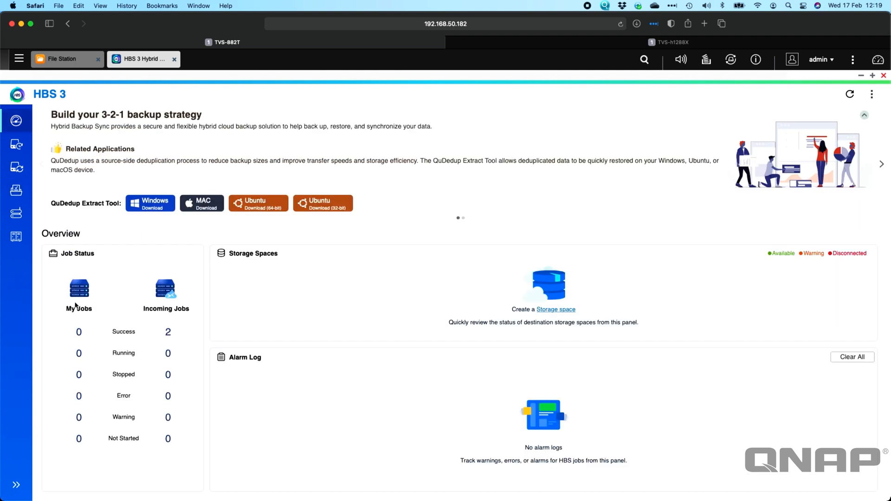
pyautogui.moveTo(98, 466)
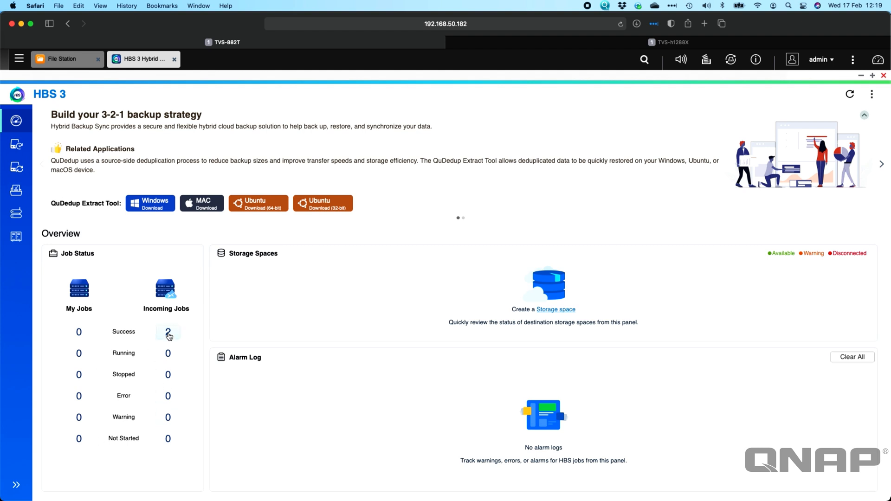
pyautogui.click(167, 332)
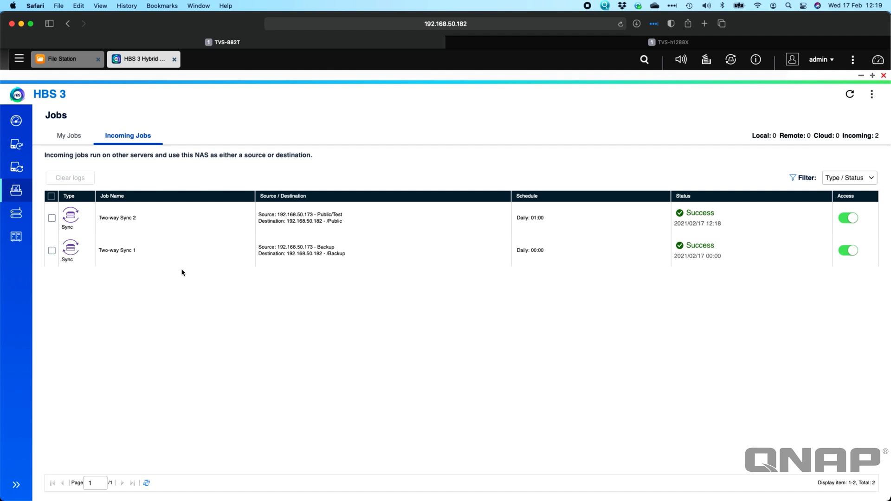
pyautogui.moveTo(836, 199)
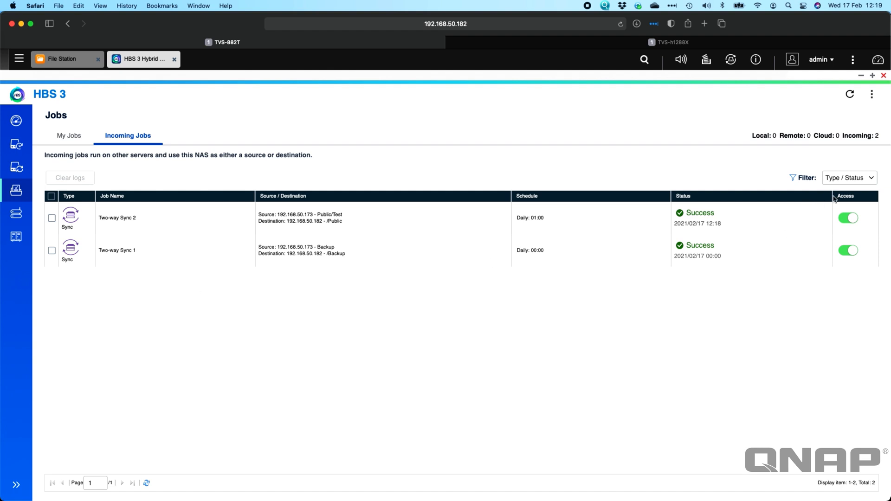
pyautogui.moveTo(808, 225)
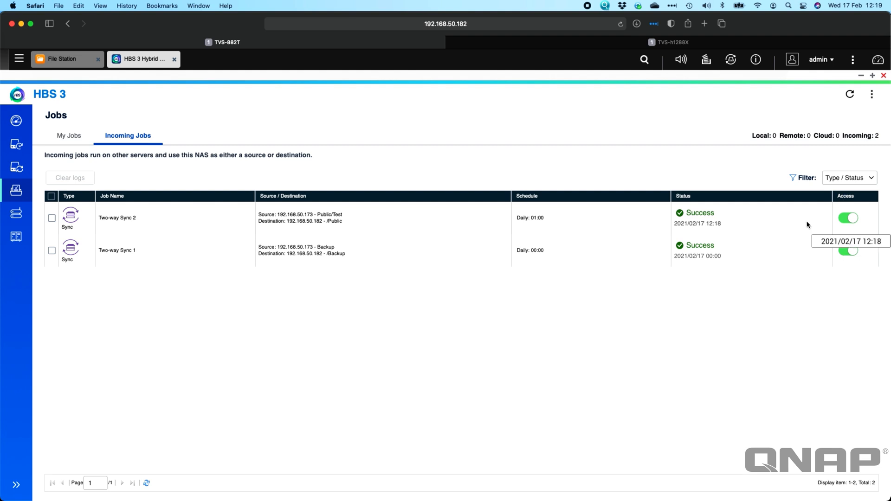
pyautogui.moveTo(443, 412)
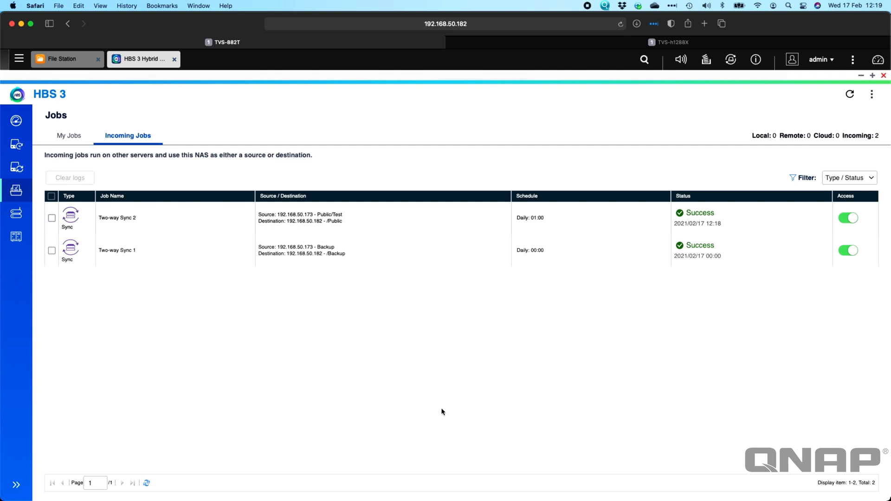
pyautogui.moveTo(807, 265)
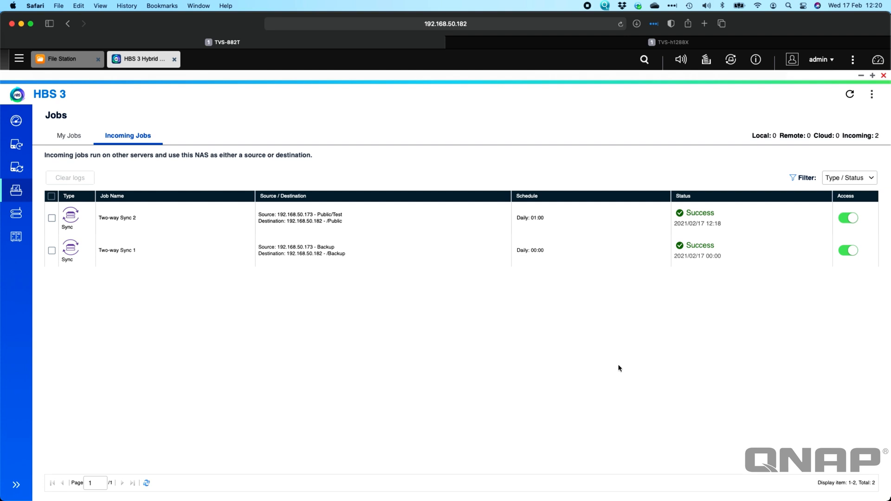
pyautogui.moveTo(296, 333)
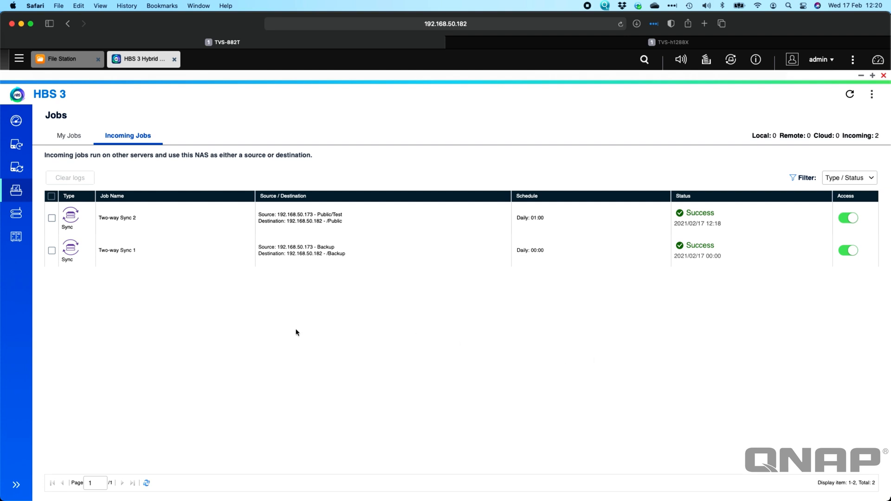
pyautogui.click(16, 120)
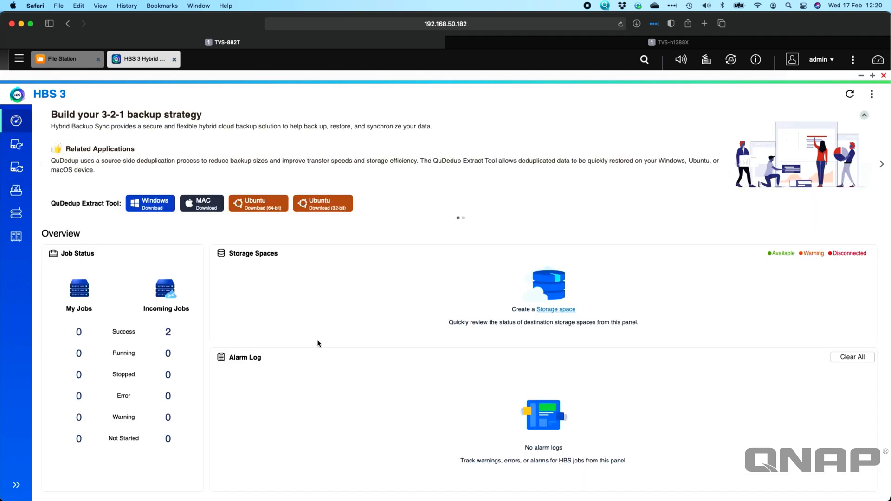